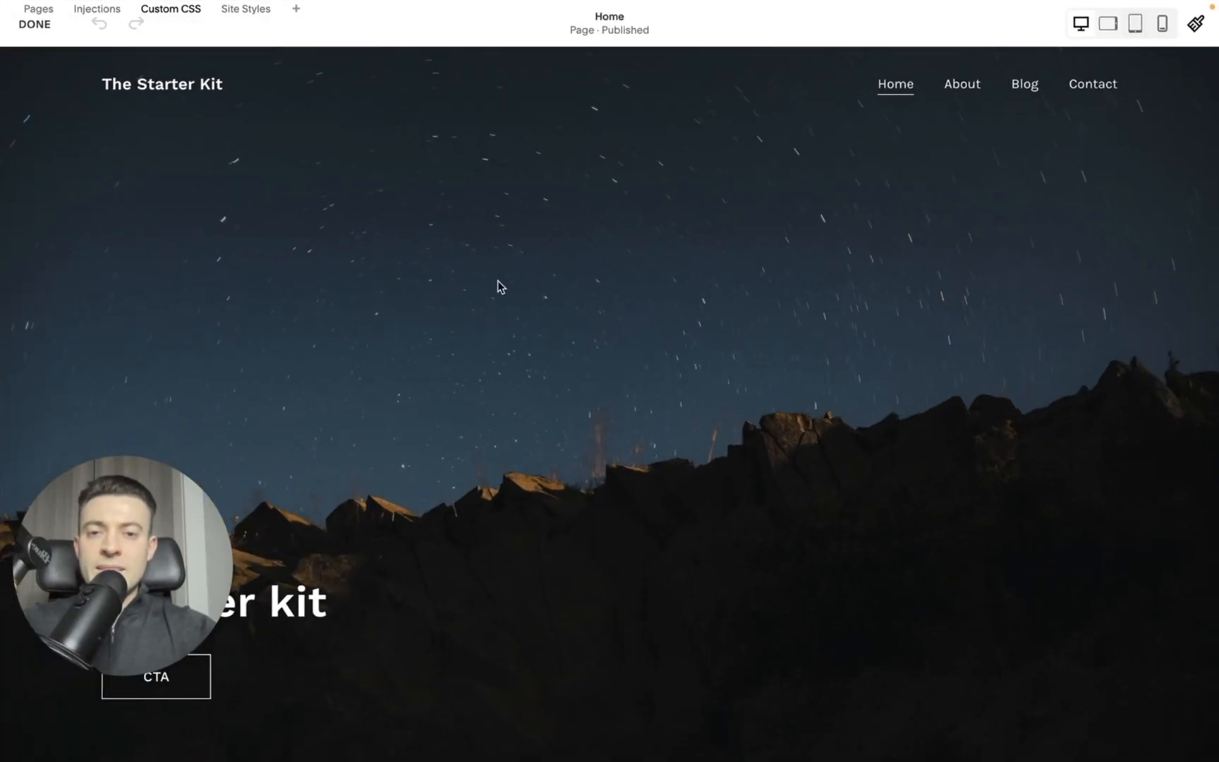
# Step: Add a blank section below the blog posts containing an empty image block
pyautogui.scroll(-3)
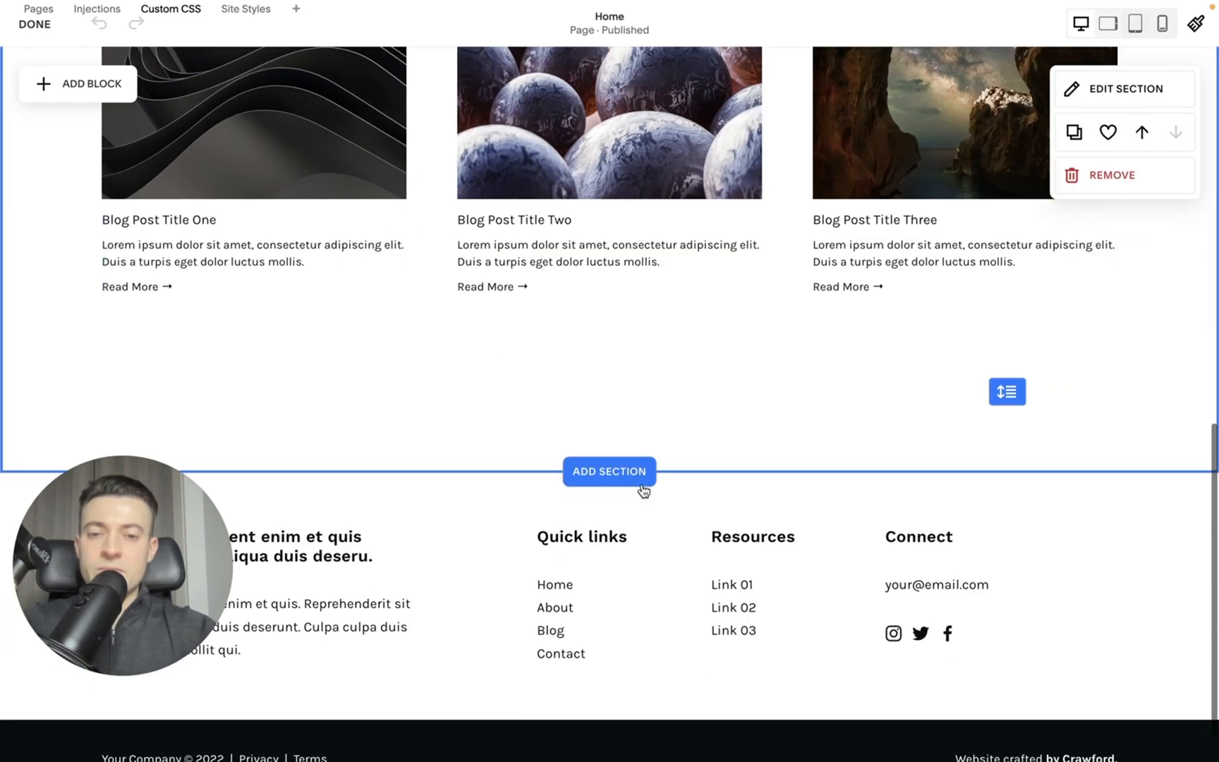
pyautogui.moveTo(509, 432)
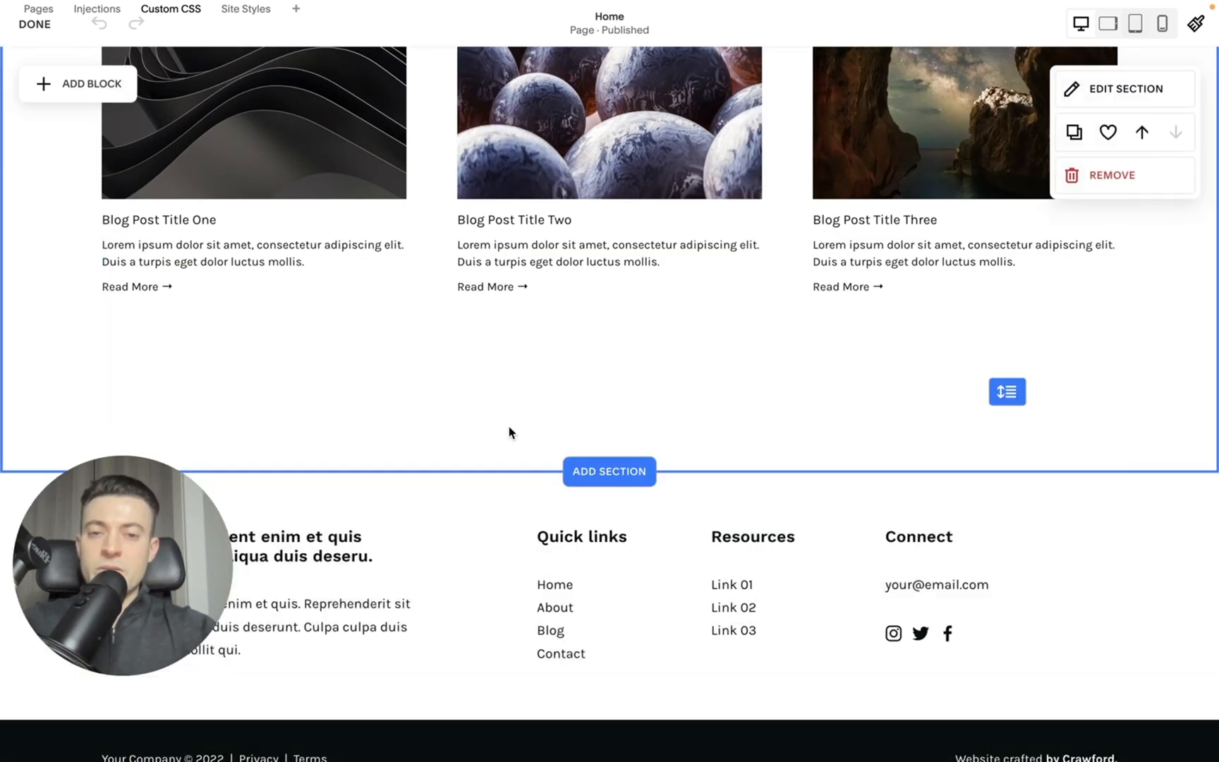
pyautogui.click(608, 472)
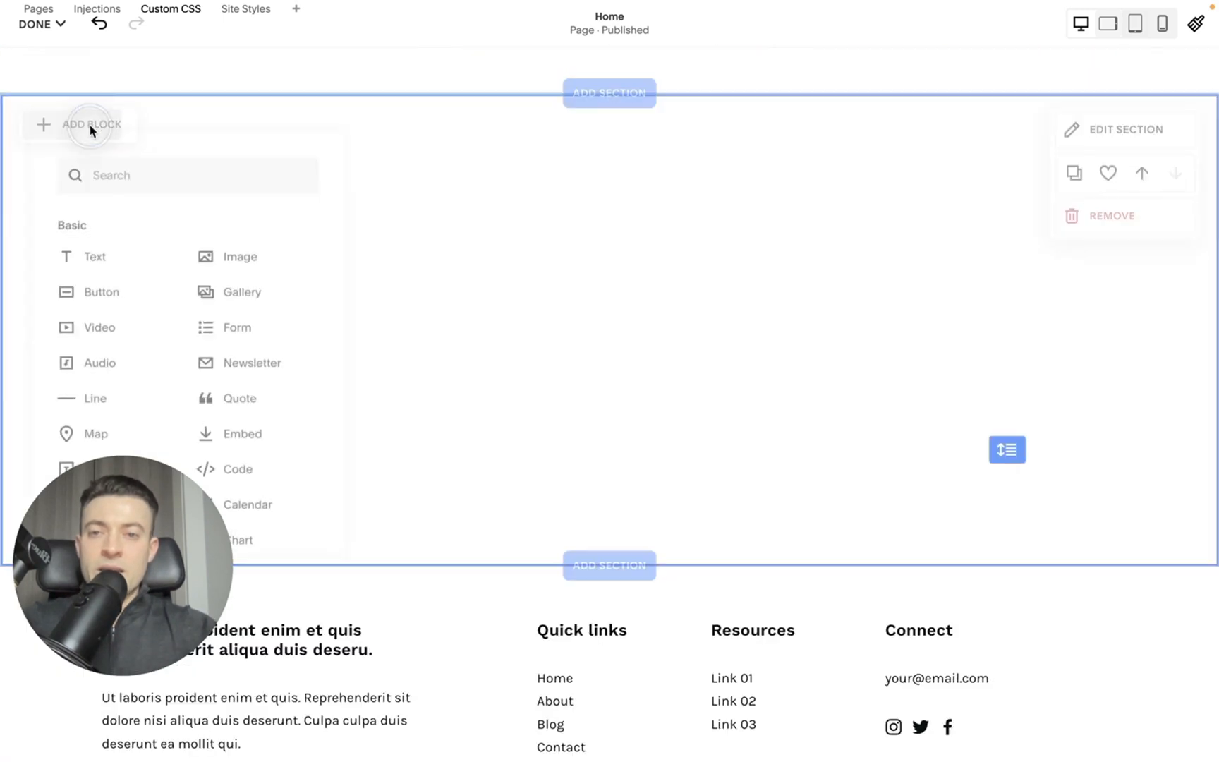
pyautogui.click(683, 374)
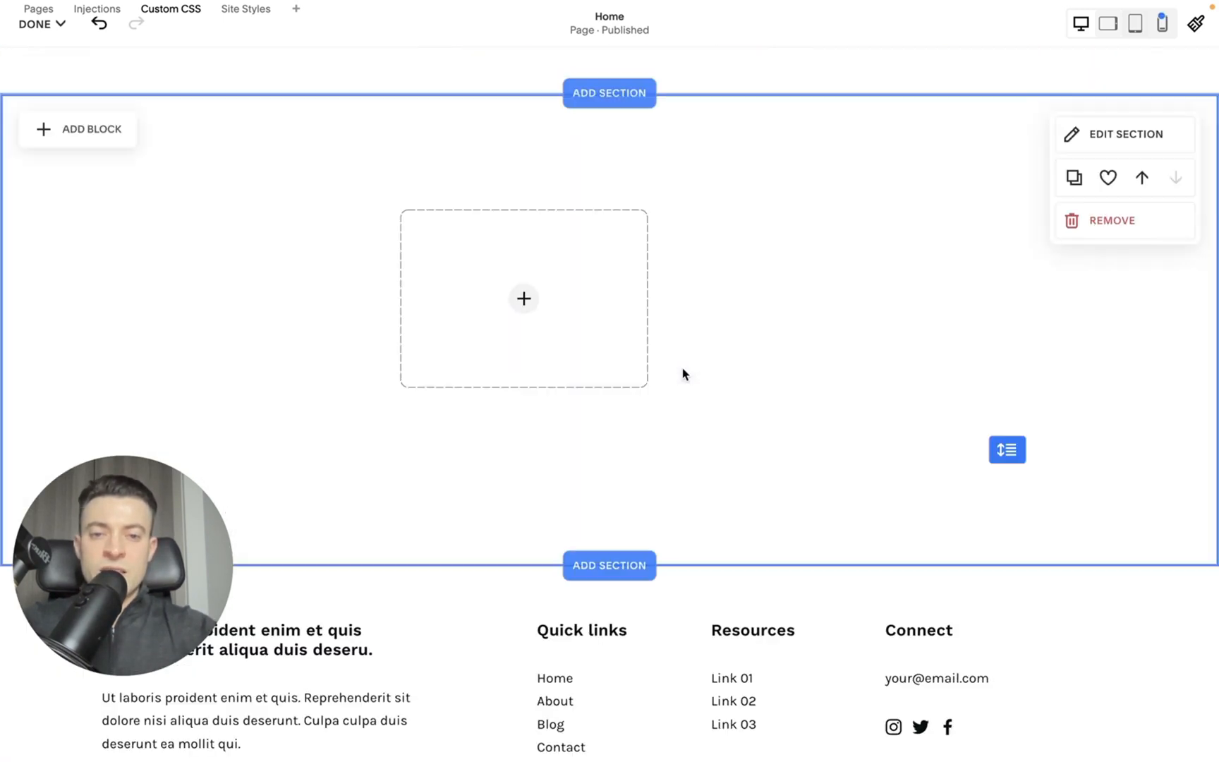
# Step: Fill the image block with the abstract glowing-cubes stock photo
pyautogui.click(523, 297)
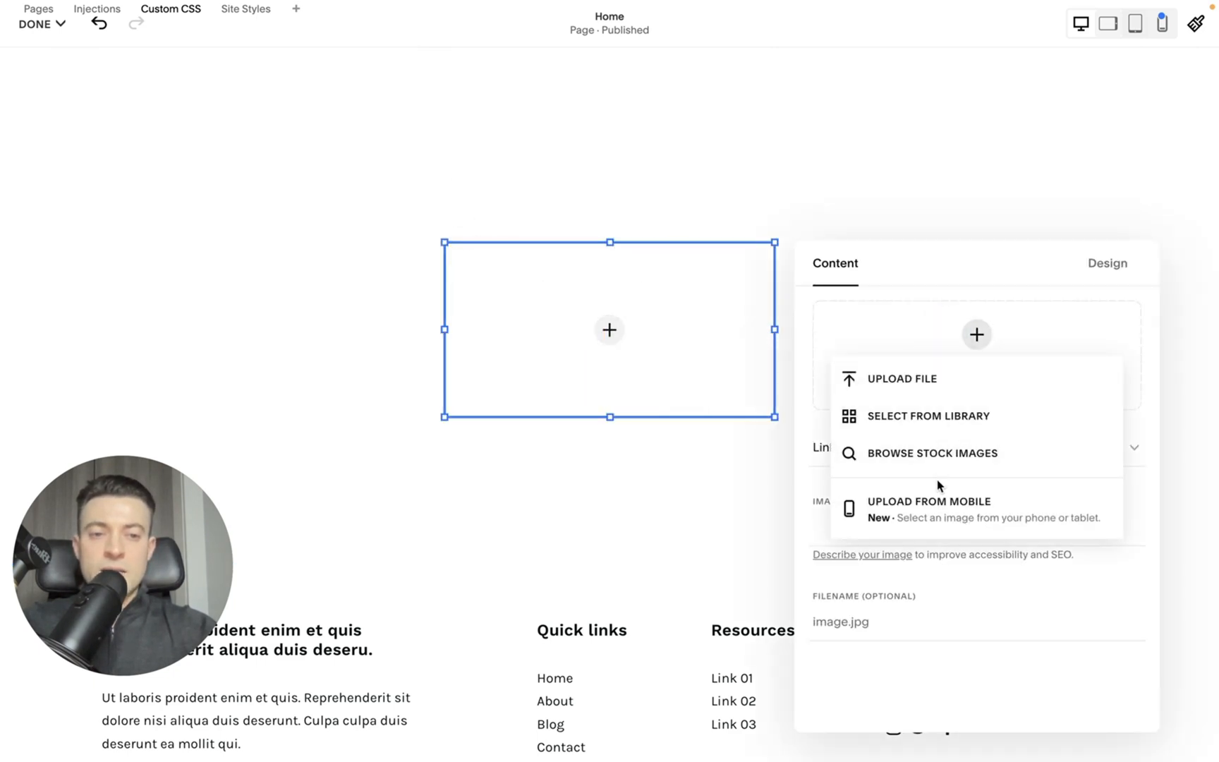
pyautogui.click(932, 453)
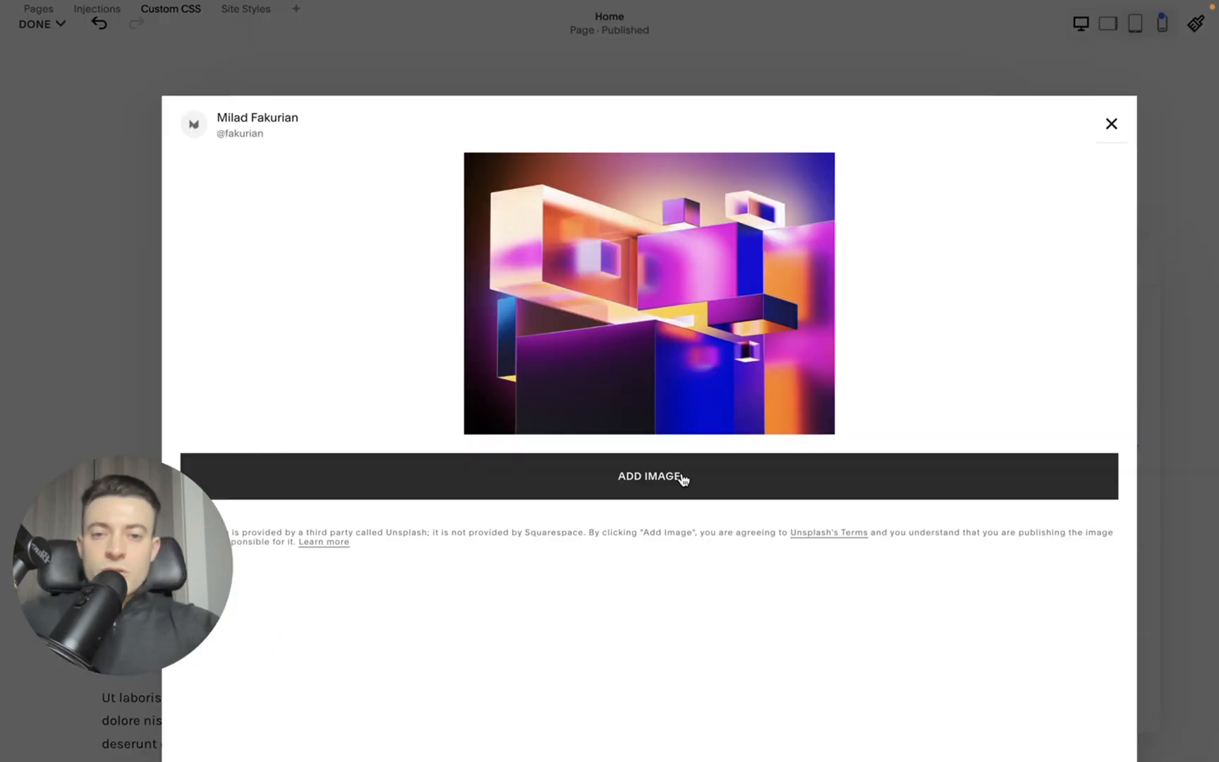
pyautogui.click(652, 476)
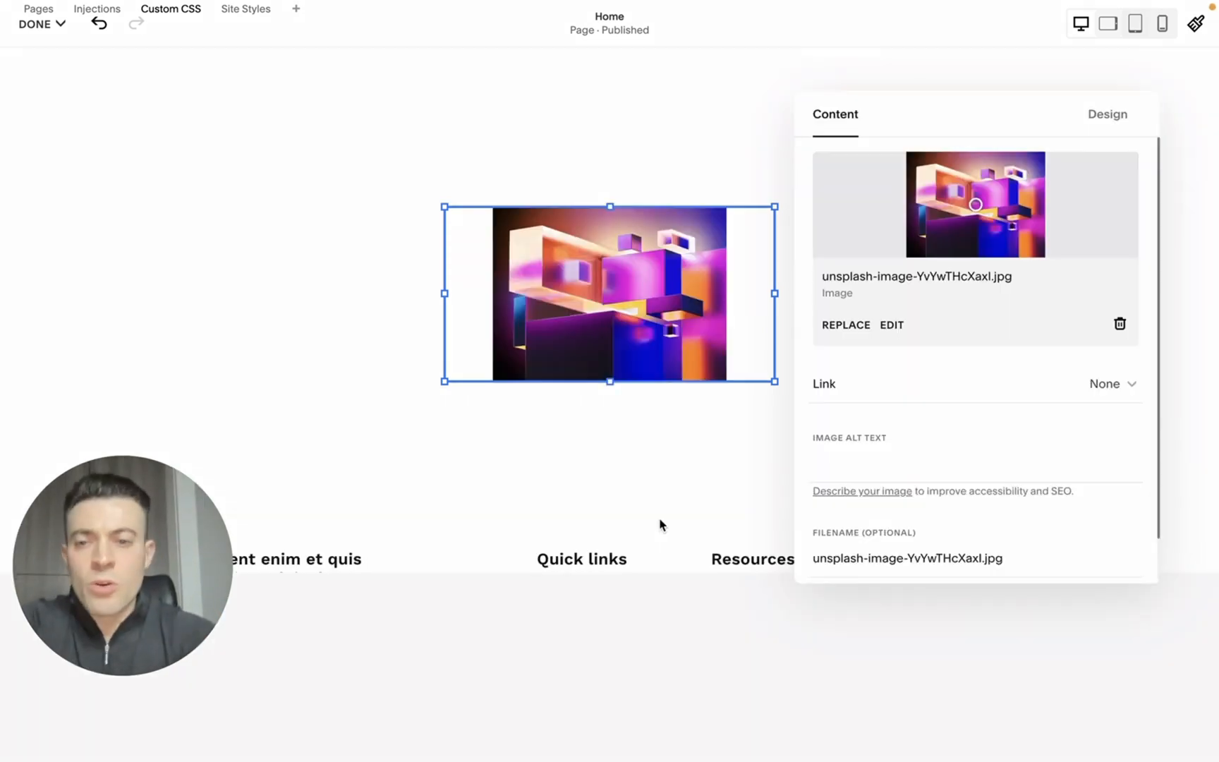
pyautogui.moveTo(1063, 160)
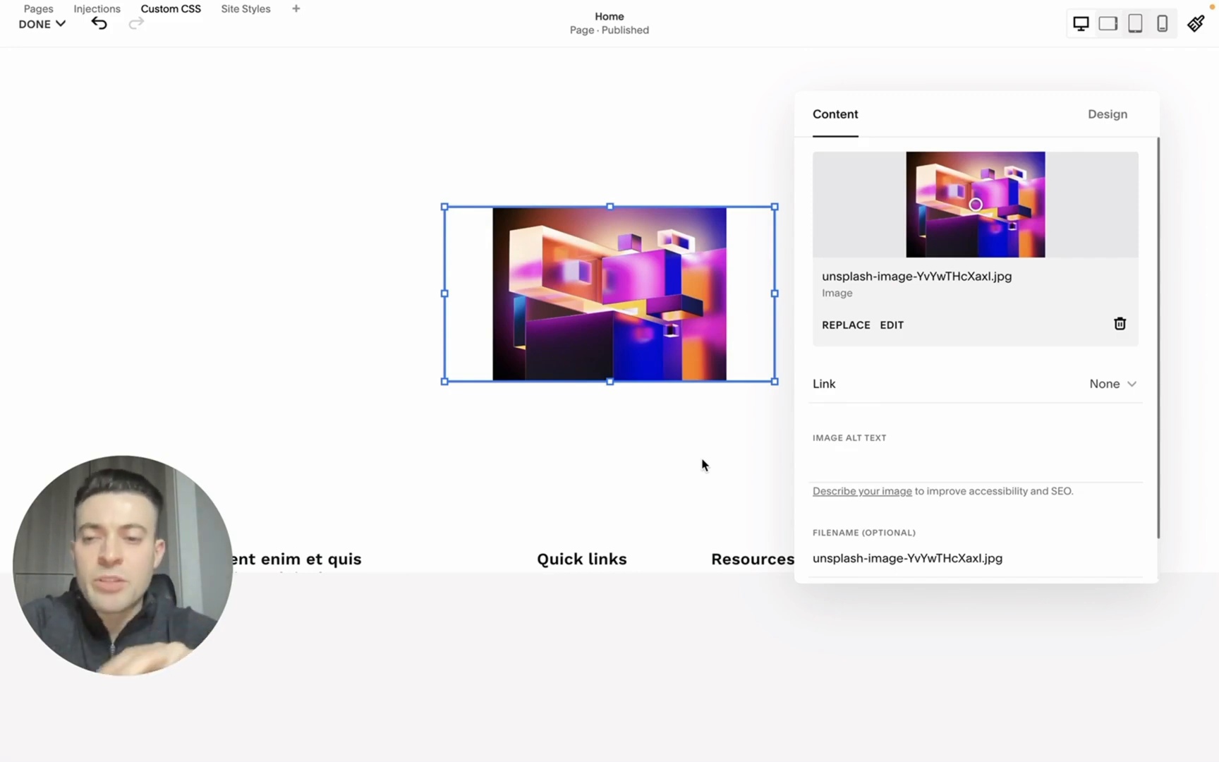
pyautogui.moveTo(651, 326)
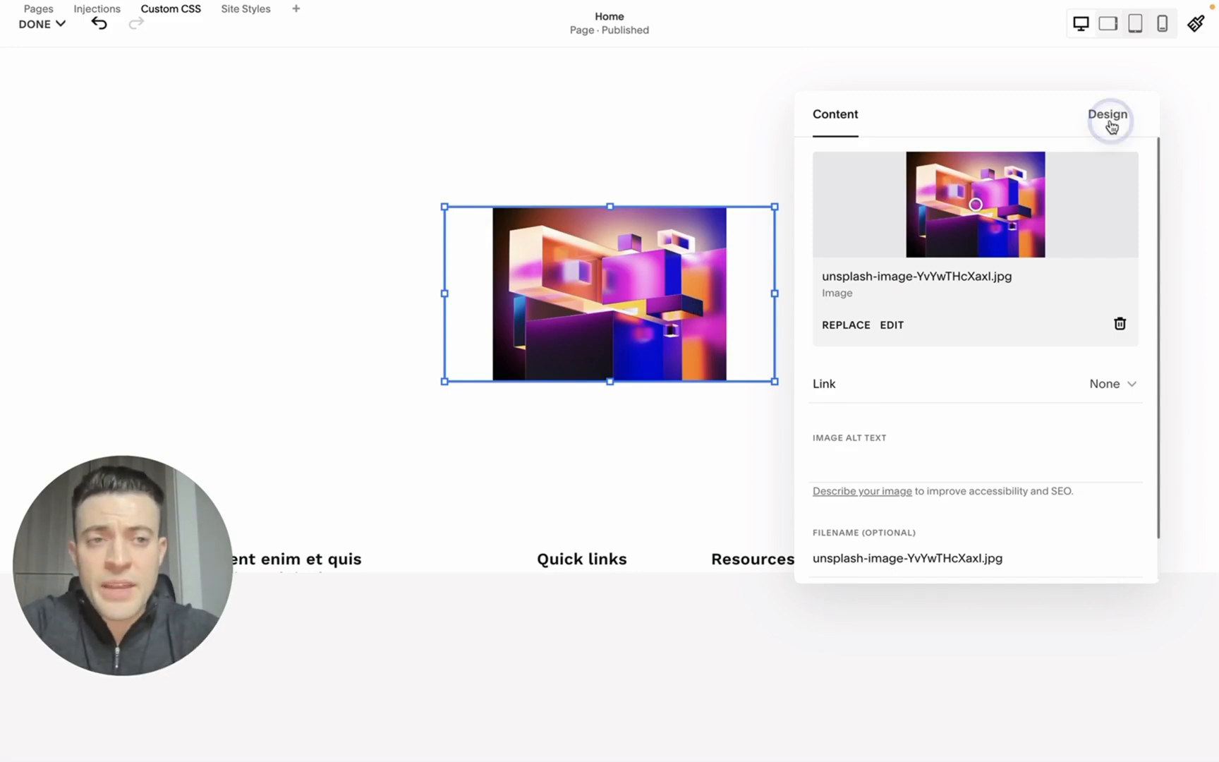
# Step: Apply a shape mask to the image, trying the right triangle then settling on the 1:1 octagon
pyautogui.click(1108, 115)
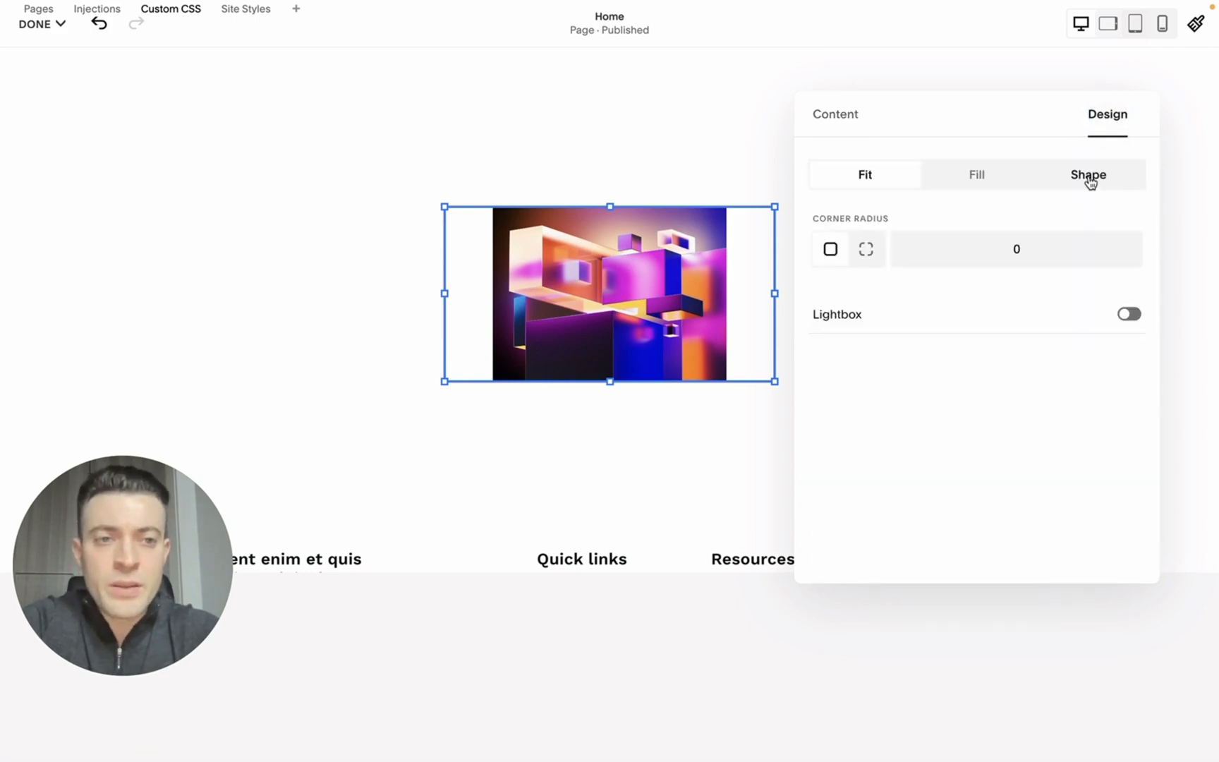
pyautogui.click(1088, 173)
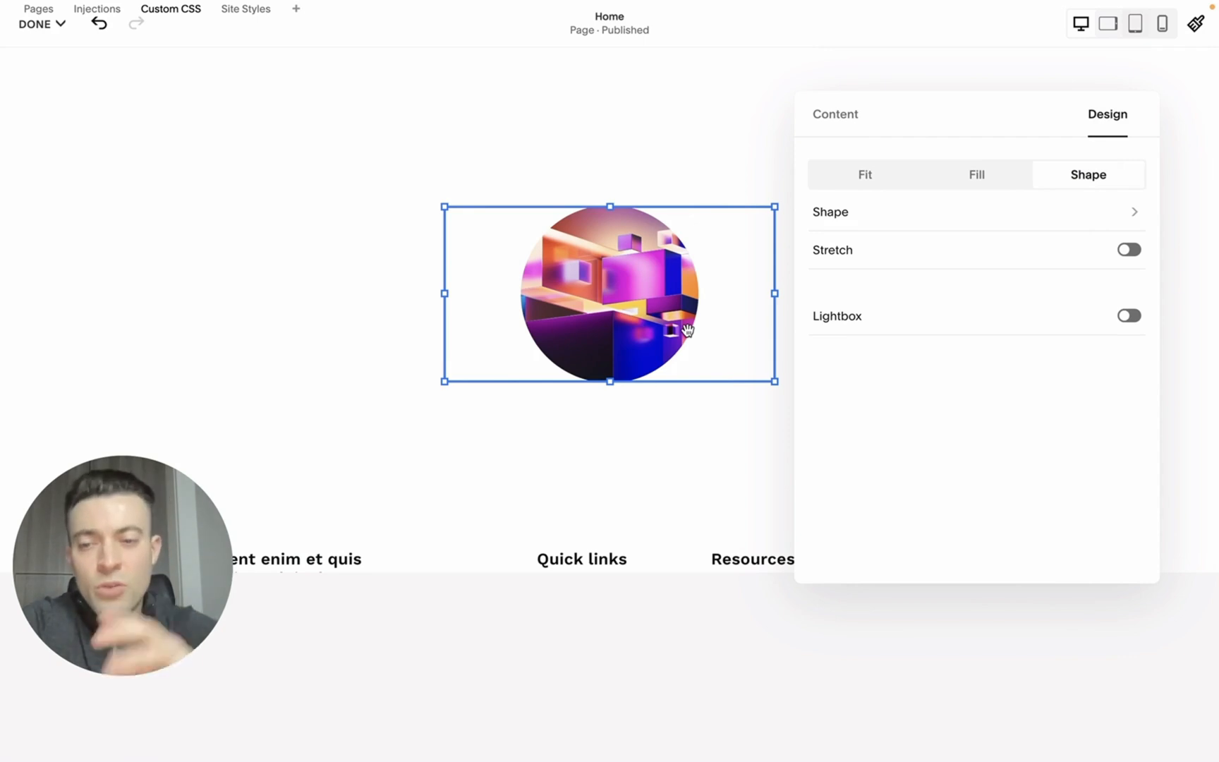
pyautogui.moveTo(979, 254)
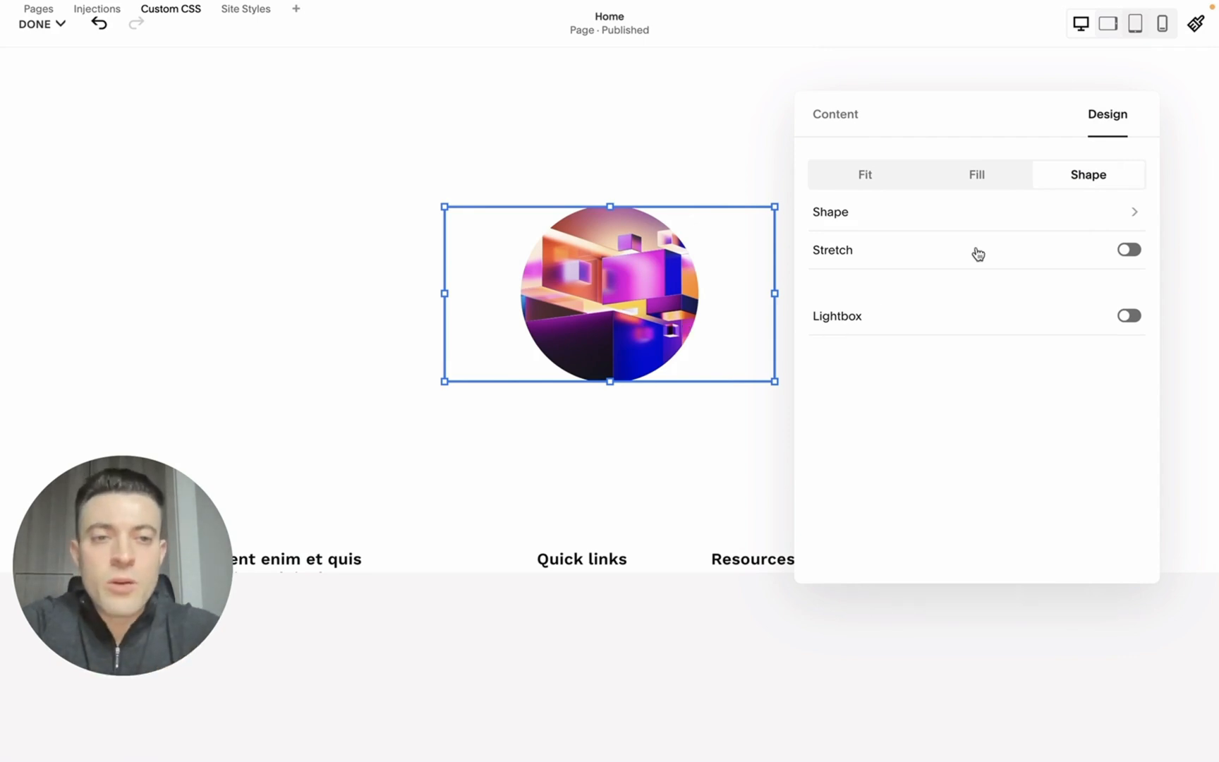
pyautogui.click(978, 211)
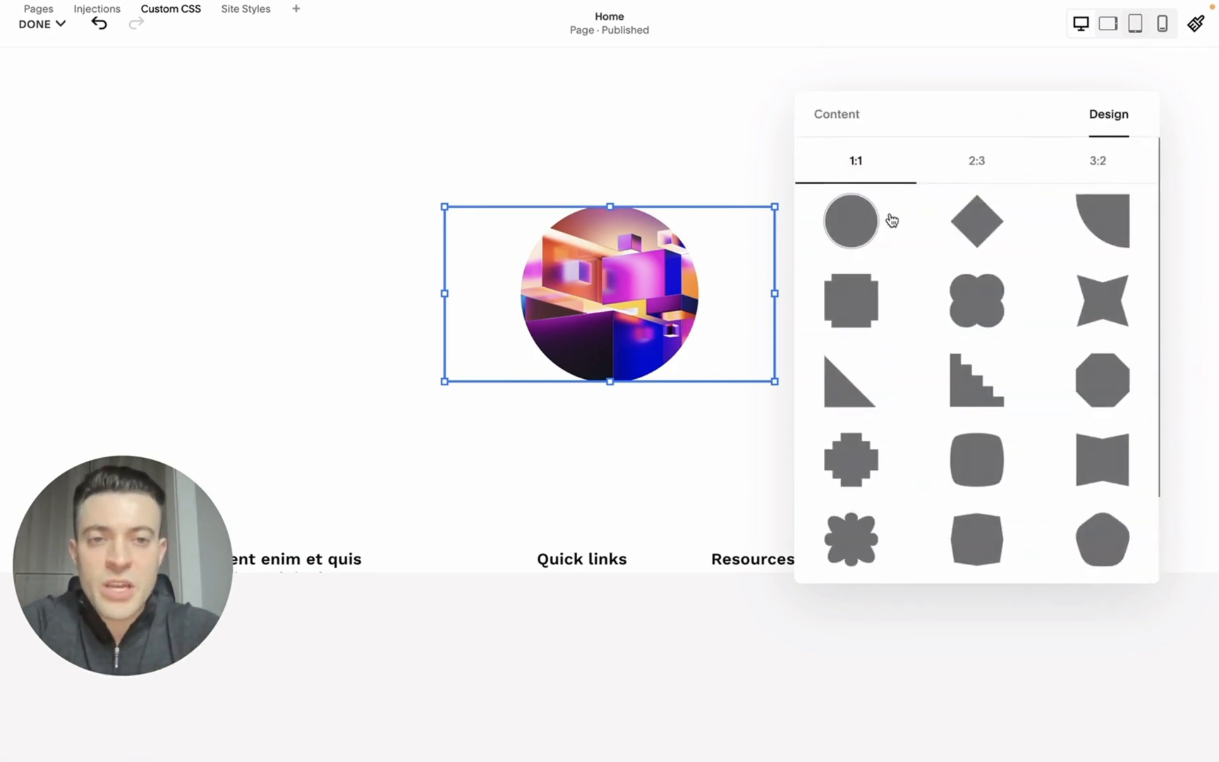
pyautogui.click(1101, 302)
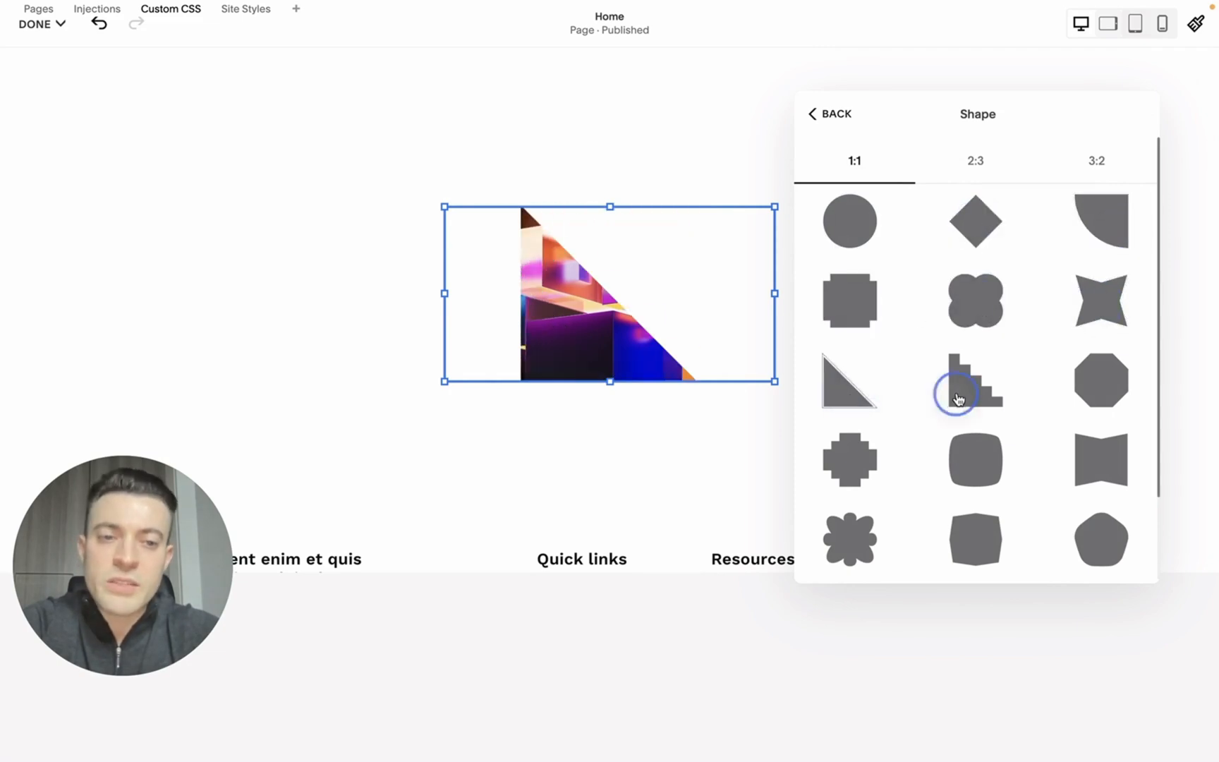
pyautogui.click(1099, 380)
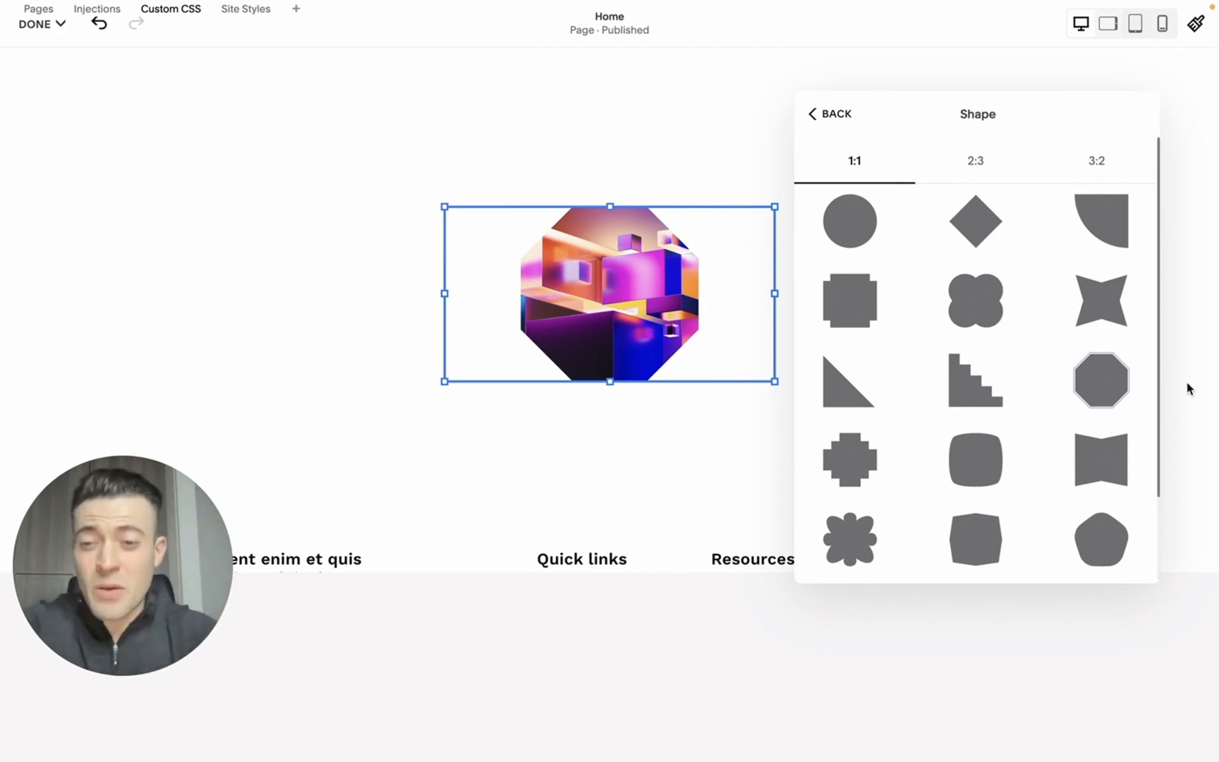
pyautogui.moveTo(976, 463)
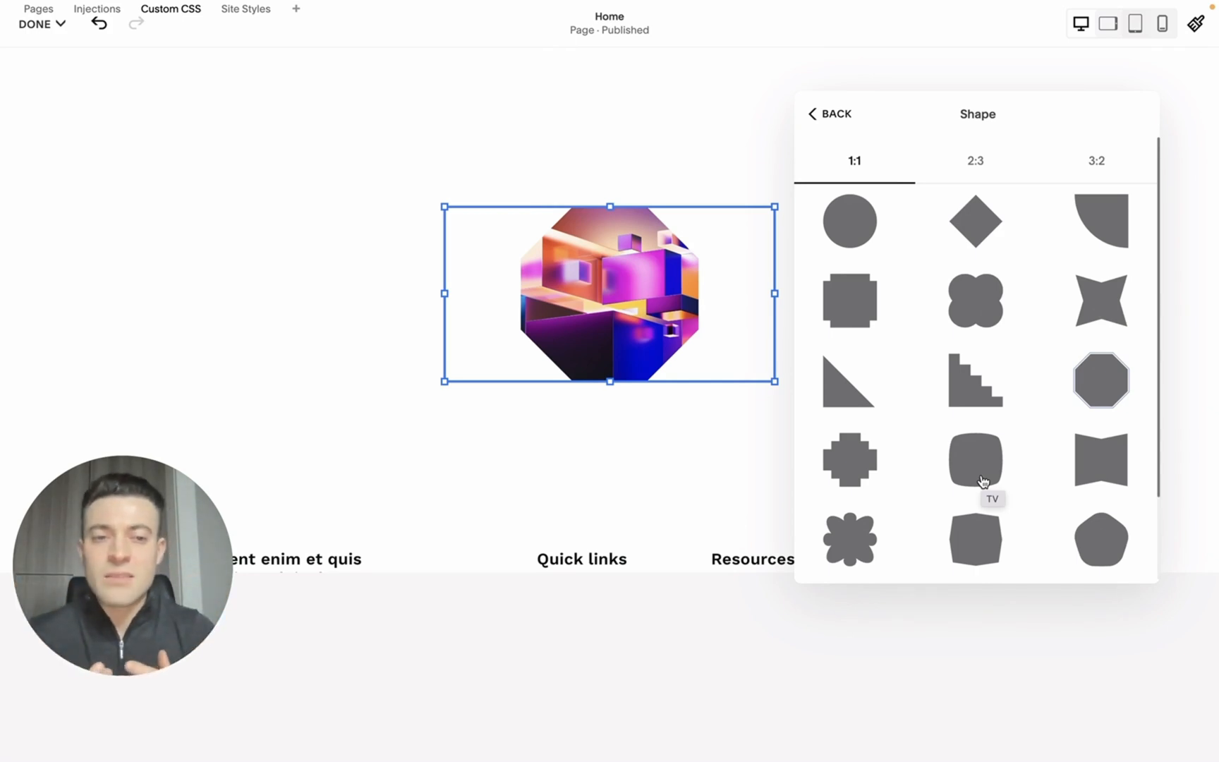
pyautogui.scroll(-3)
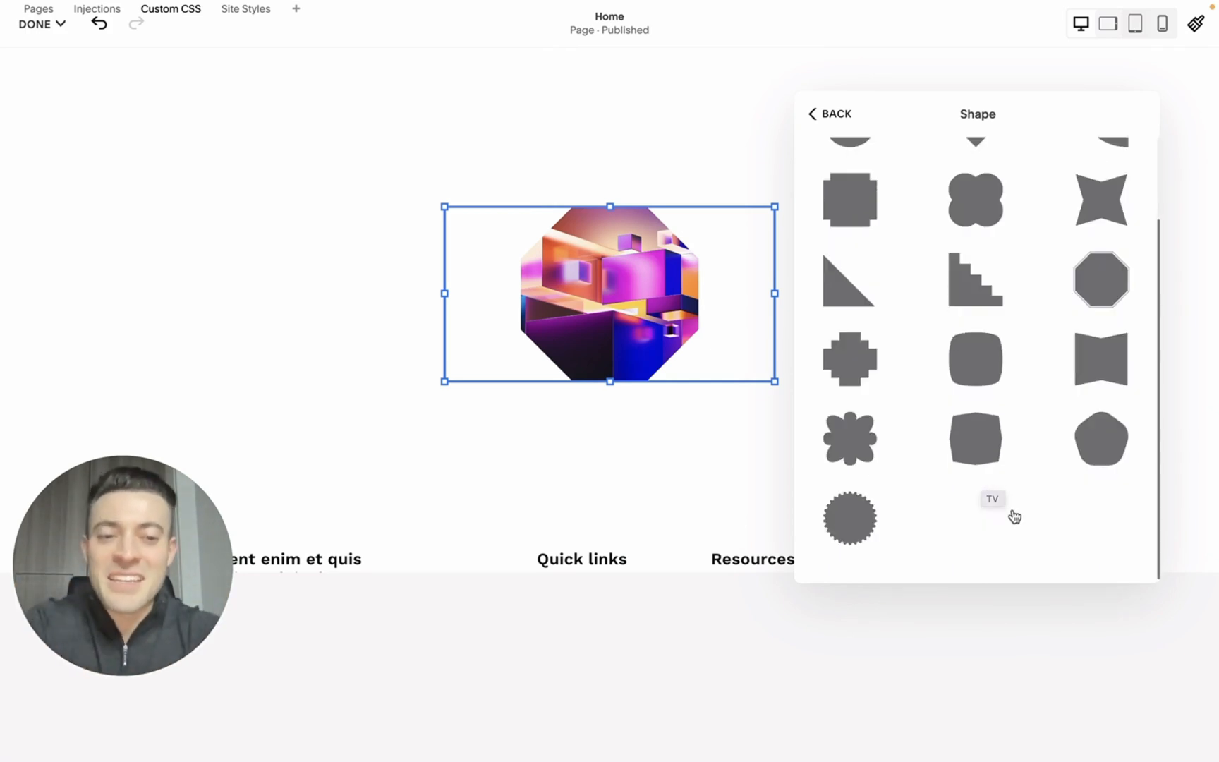
pyautogui.moveTo(970, 359)
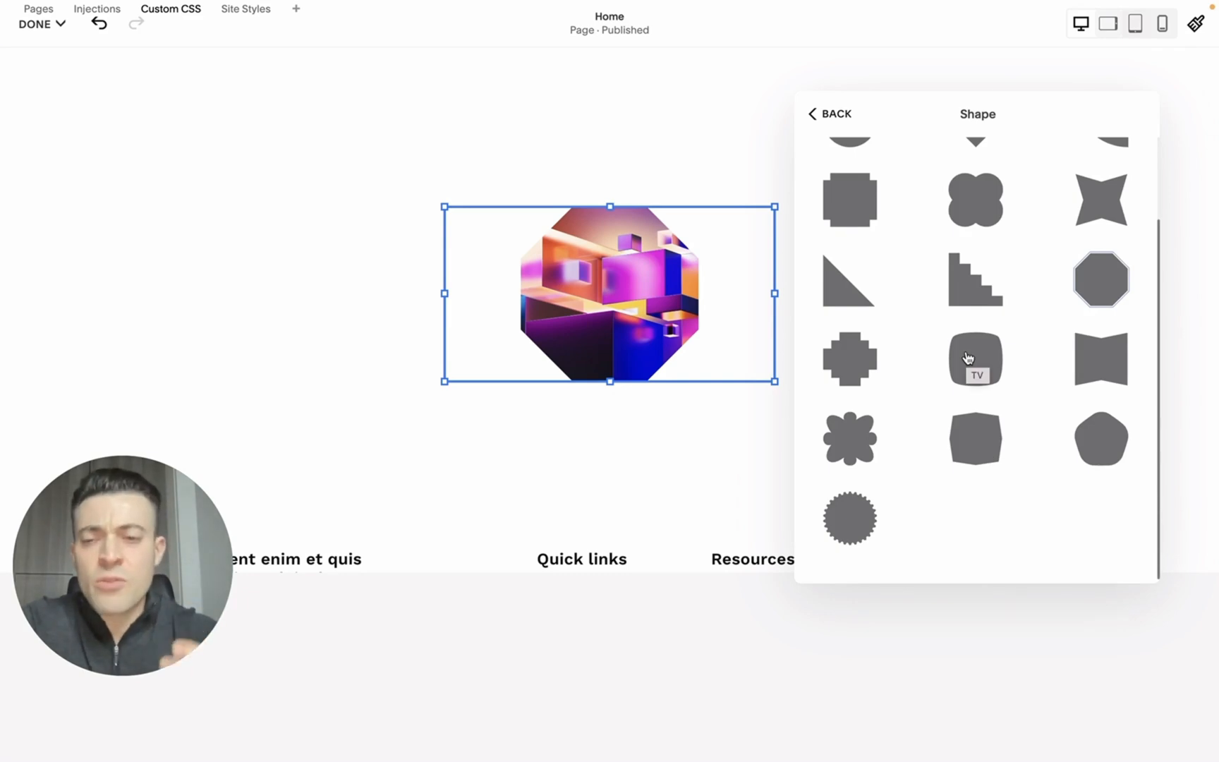
pyautogui.scroll(3)
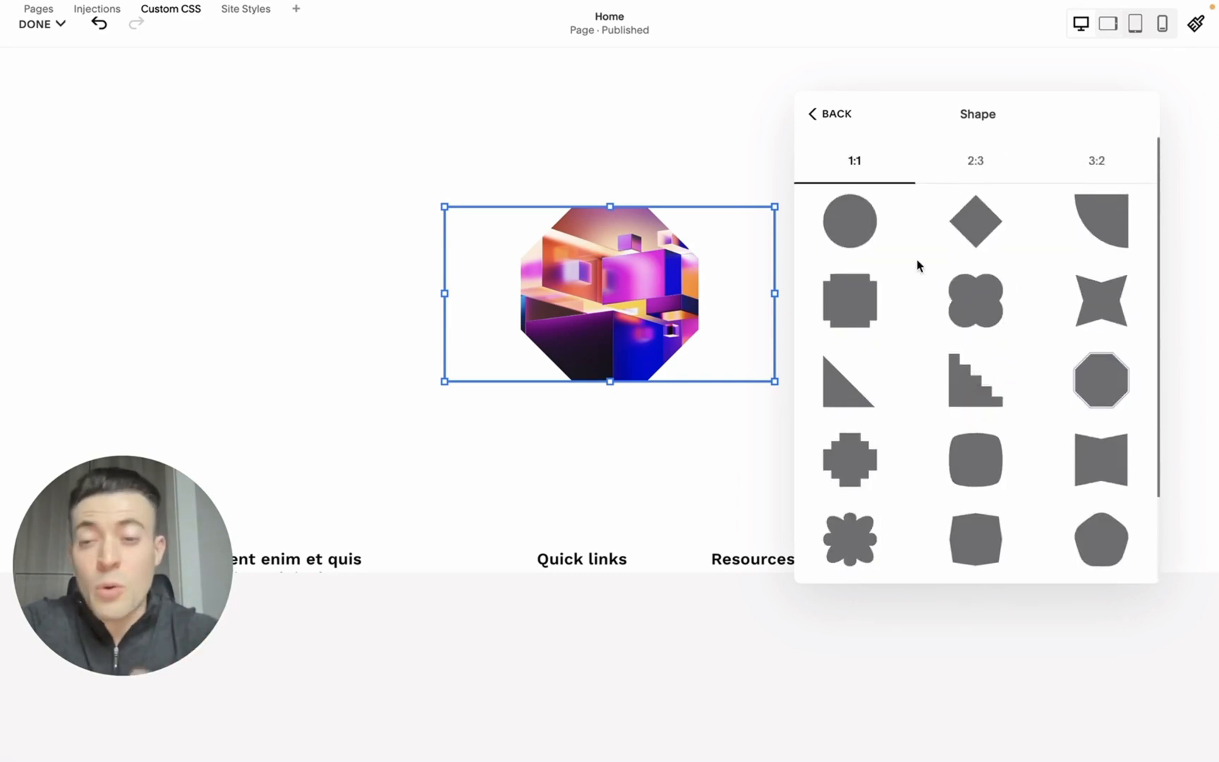
# Step: Try the 2:3 mask shapes on the image: tall oval, rounded-top and egg
pyautogui.click(977, 161)
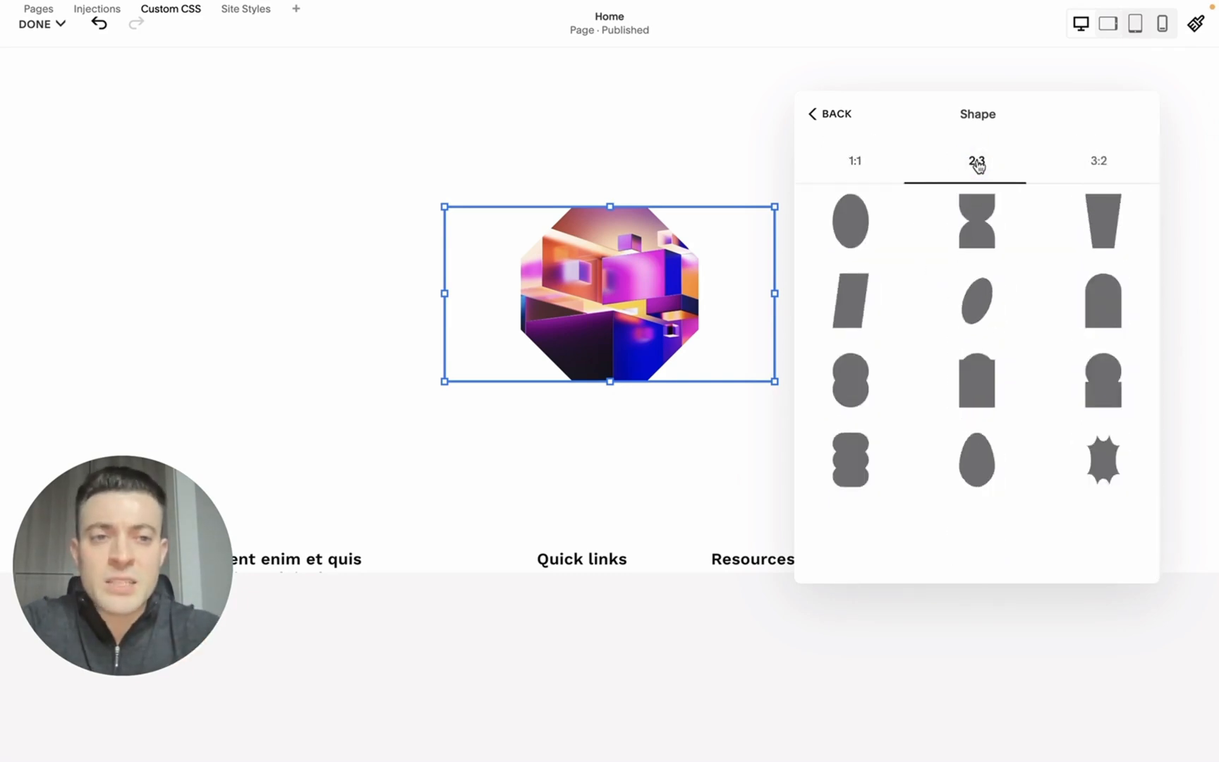
pyautogui.click(850, 302)
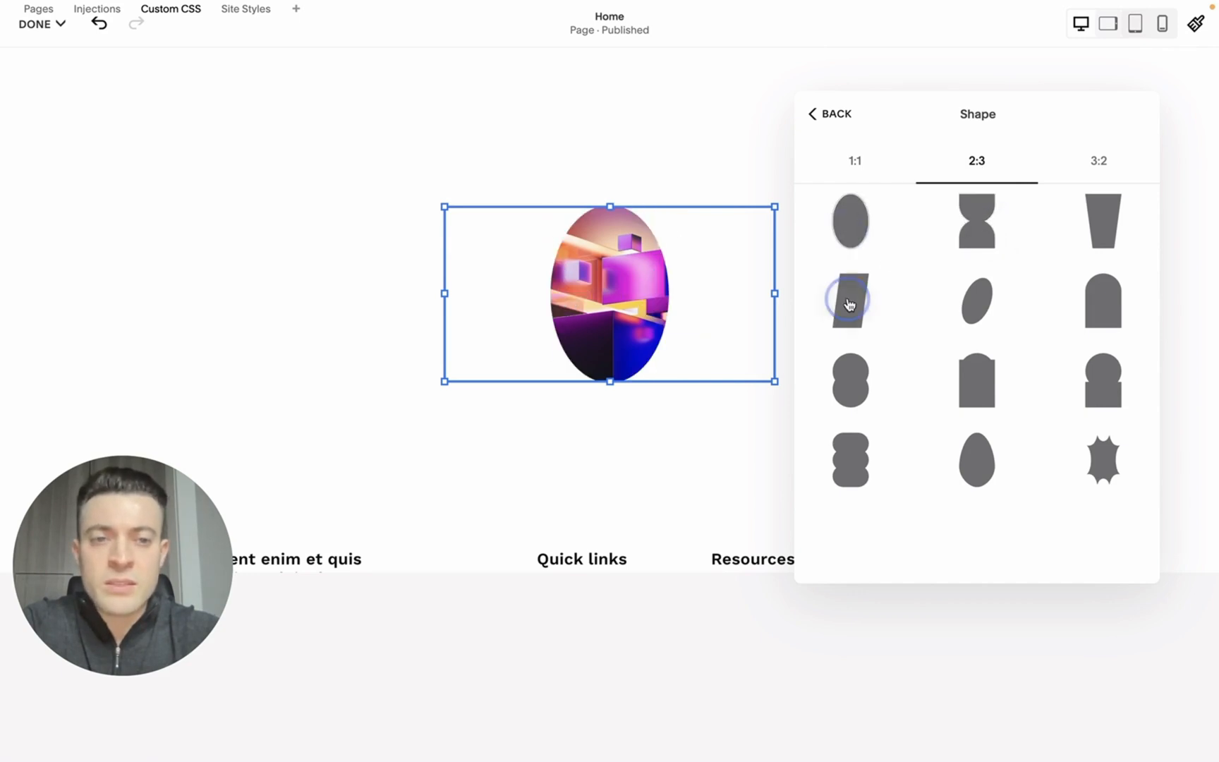
pyautogui.click(849, 302)
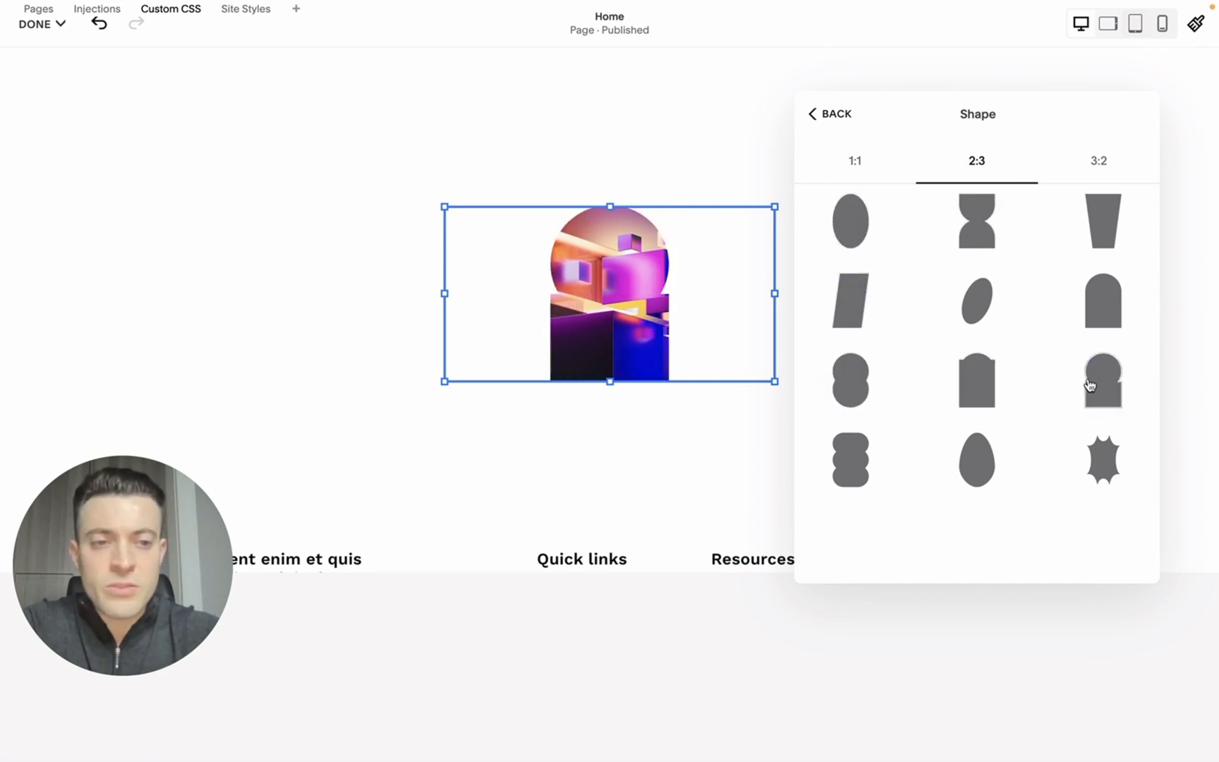
pyautogui.click(977, 461)
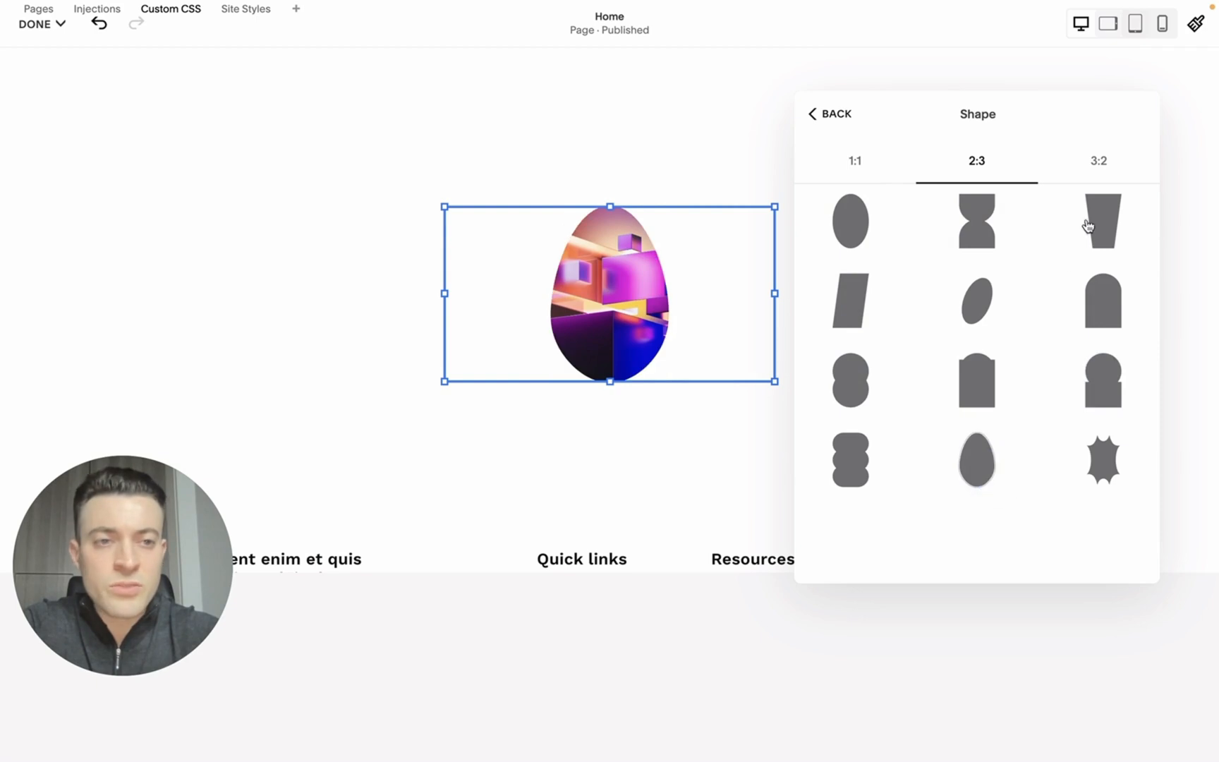
# Step: Mask the image as a wide 3:2 oval after trying the double-circle shape
pyautogui.click(1098, 161)
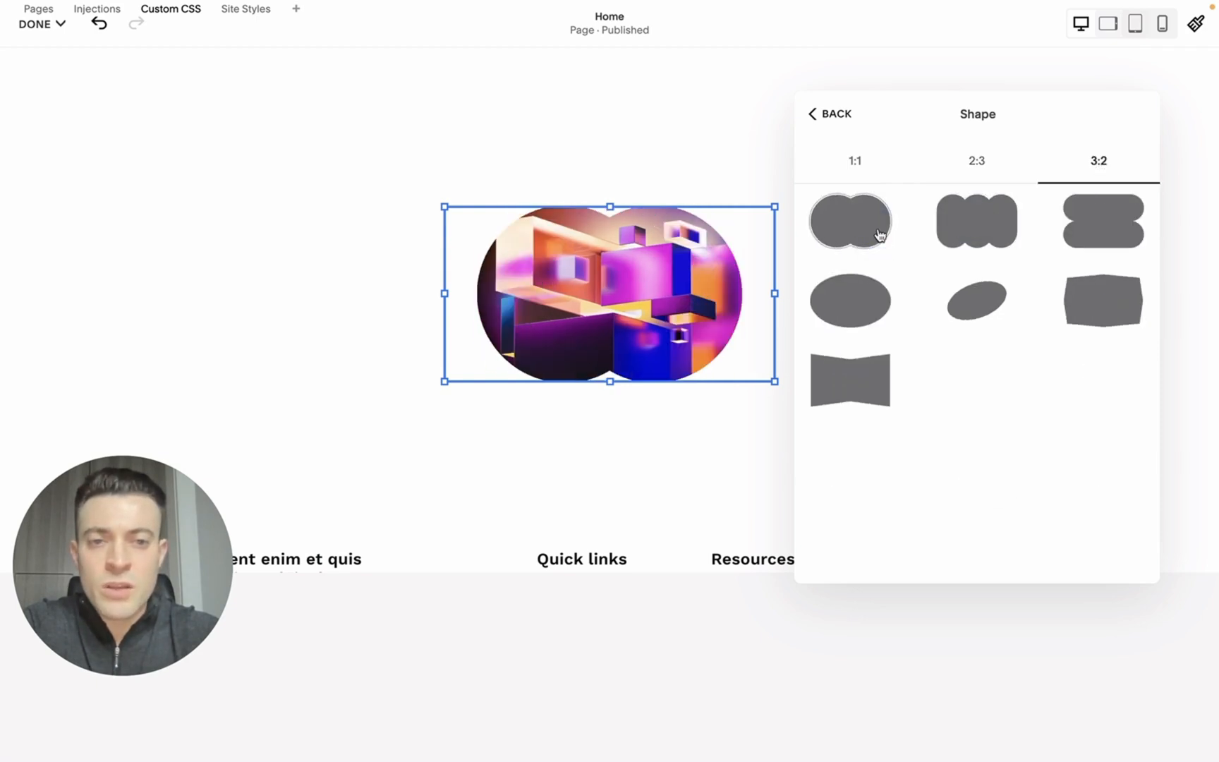
pyautogui.click(850, 300)
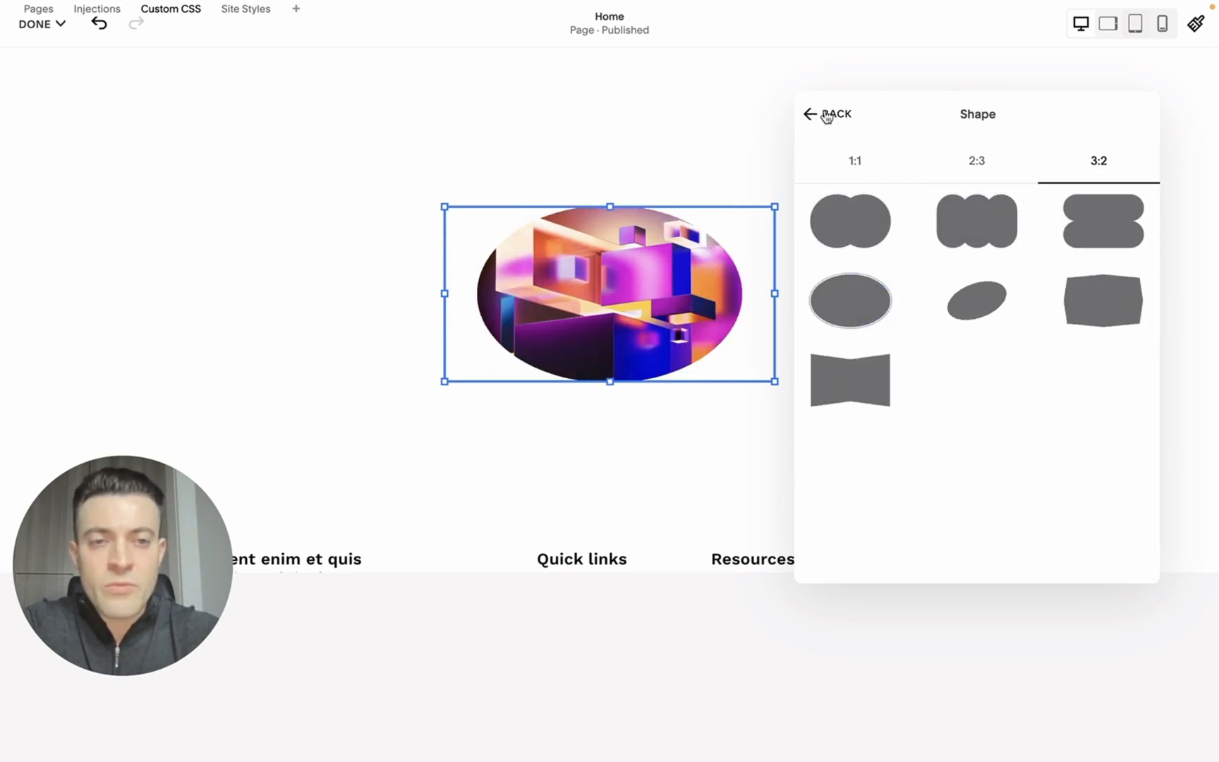
pyautogui.click(827, 114)
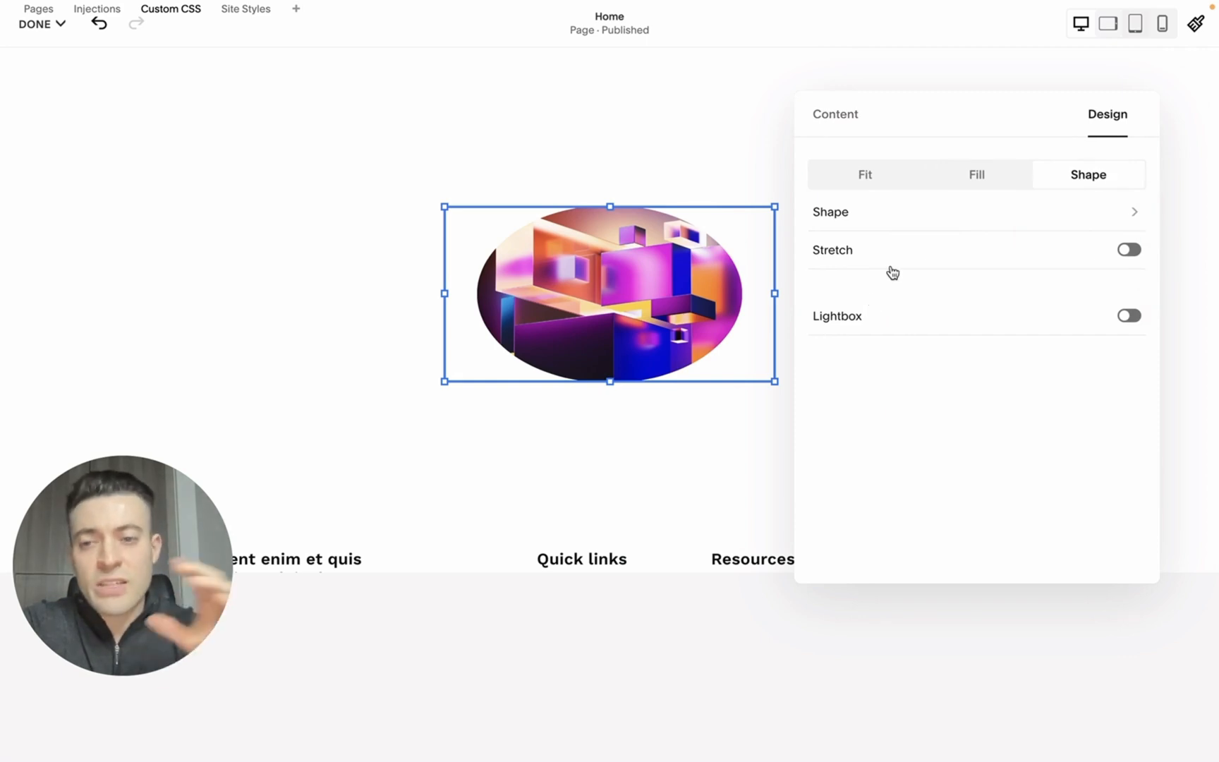
pyautogui.click(1129, 250)
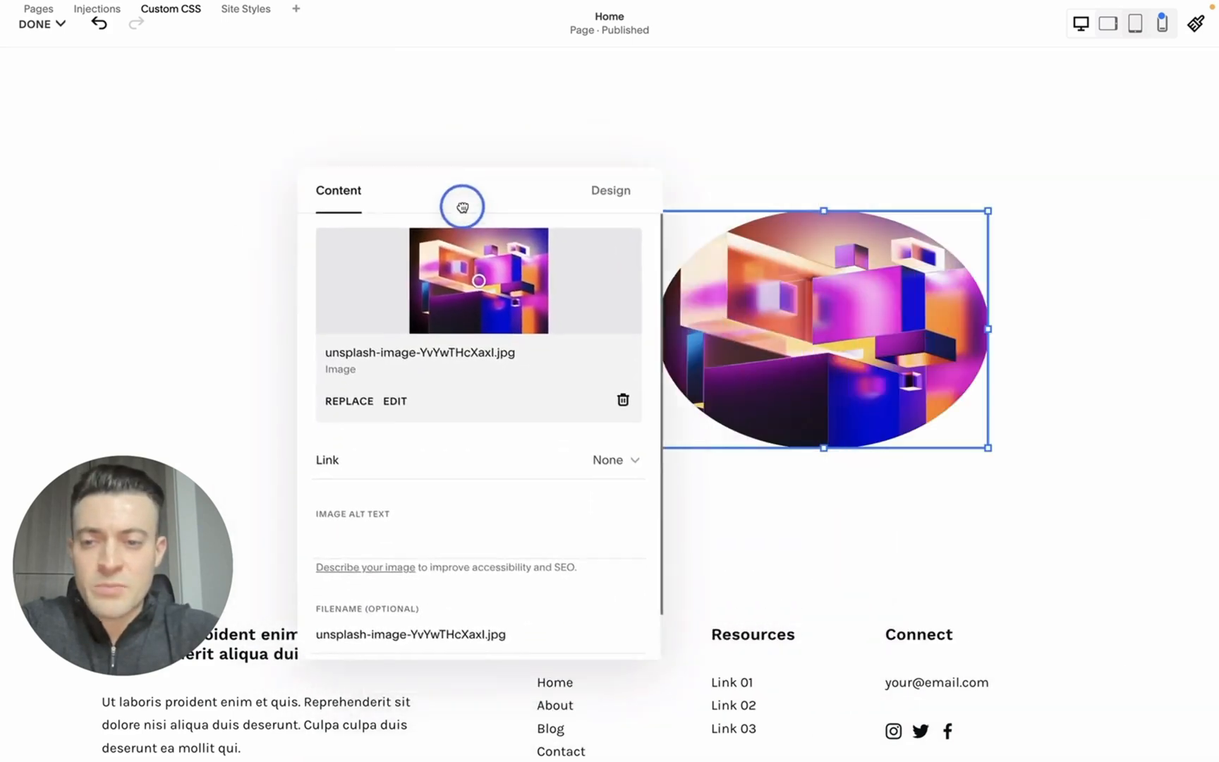
# Step: Enlarge the oval image to fill the right side of the section
pyautogui.click(610, 190)
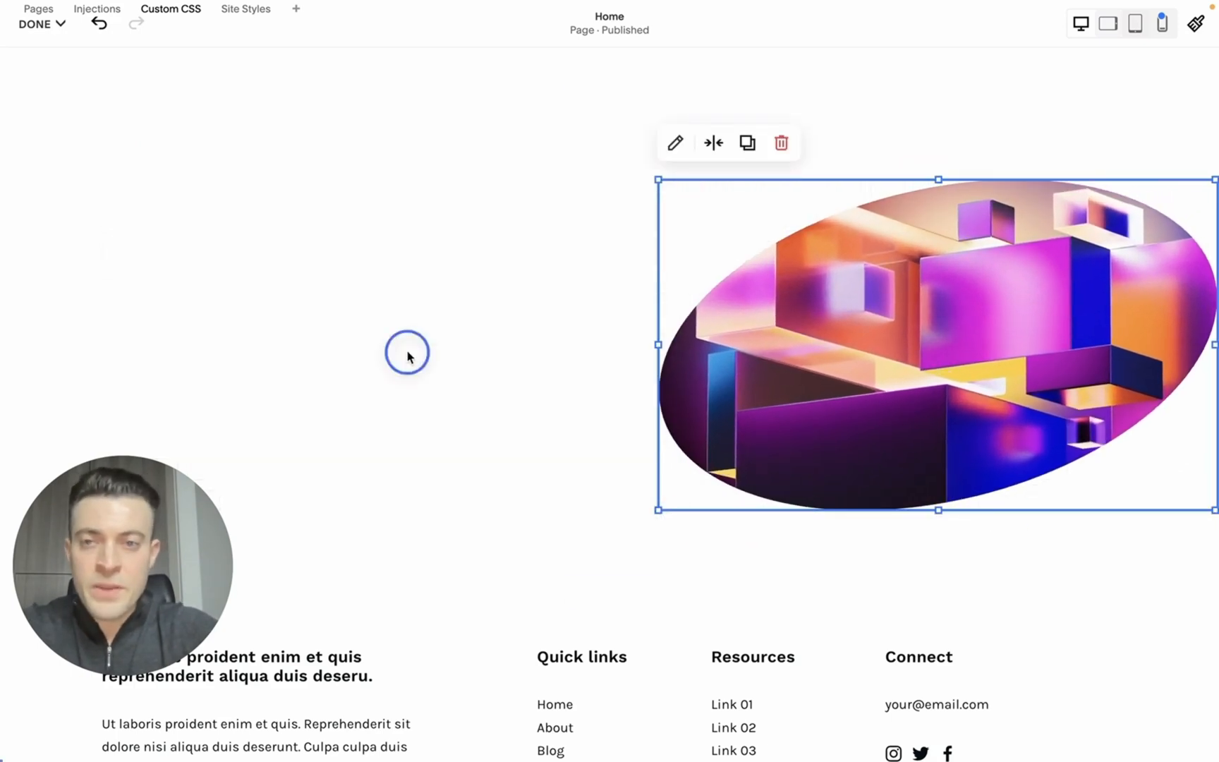
pyautogui.click(409, 356)
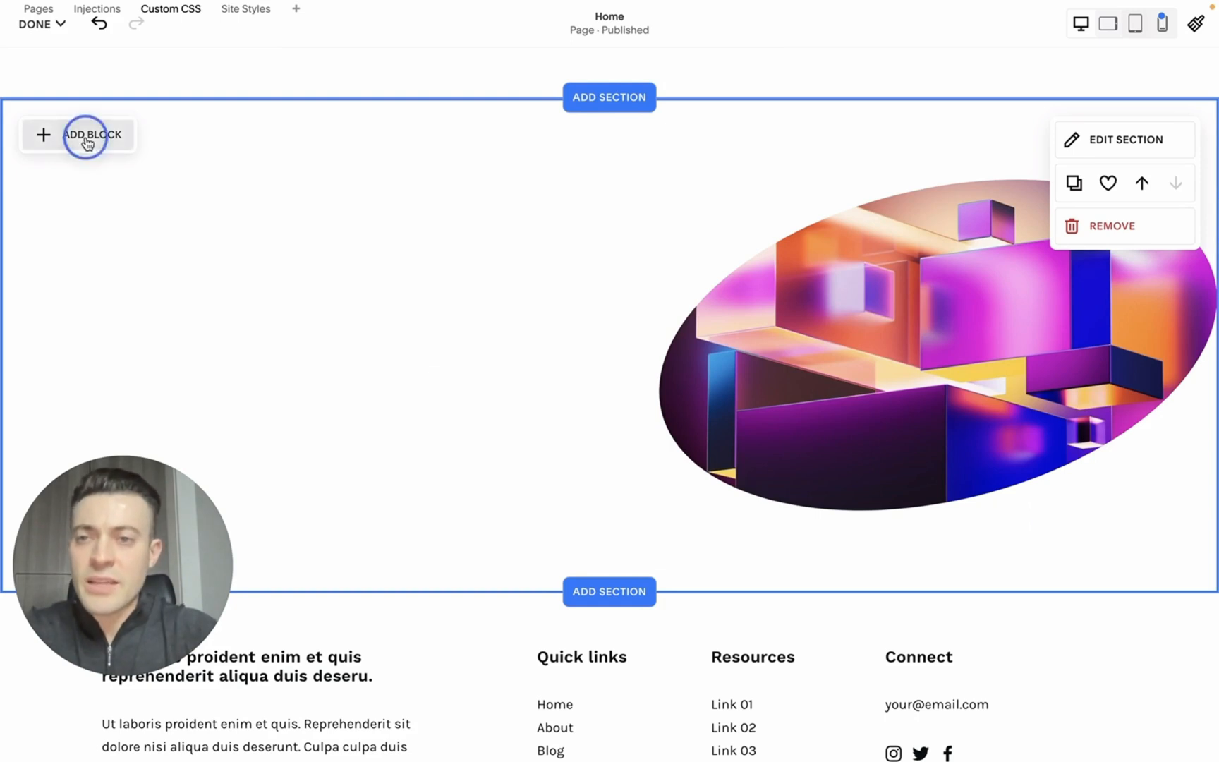
# Step: Add a text block reading 'Title of section here' styled as Heading 1
pyautogui.click(86, 134)
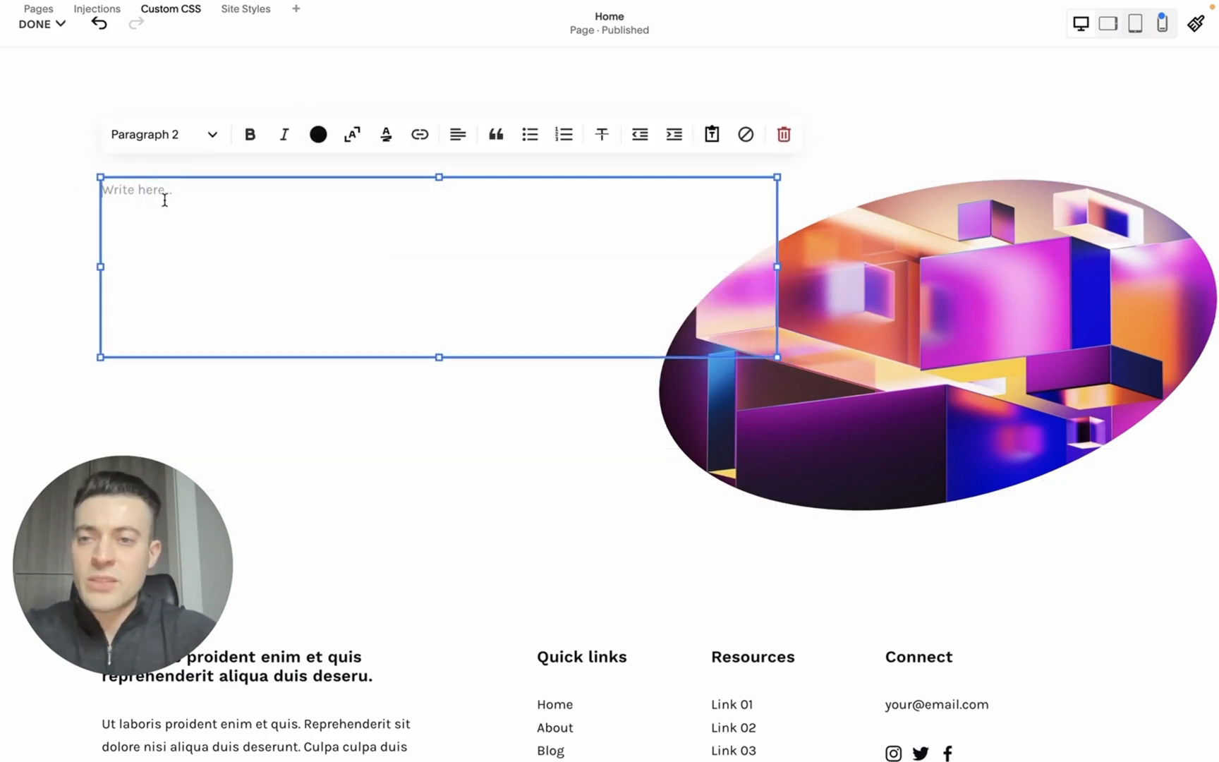
pyautogui.write('Title of se')
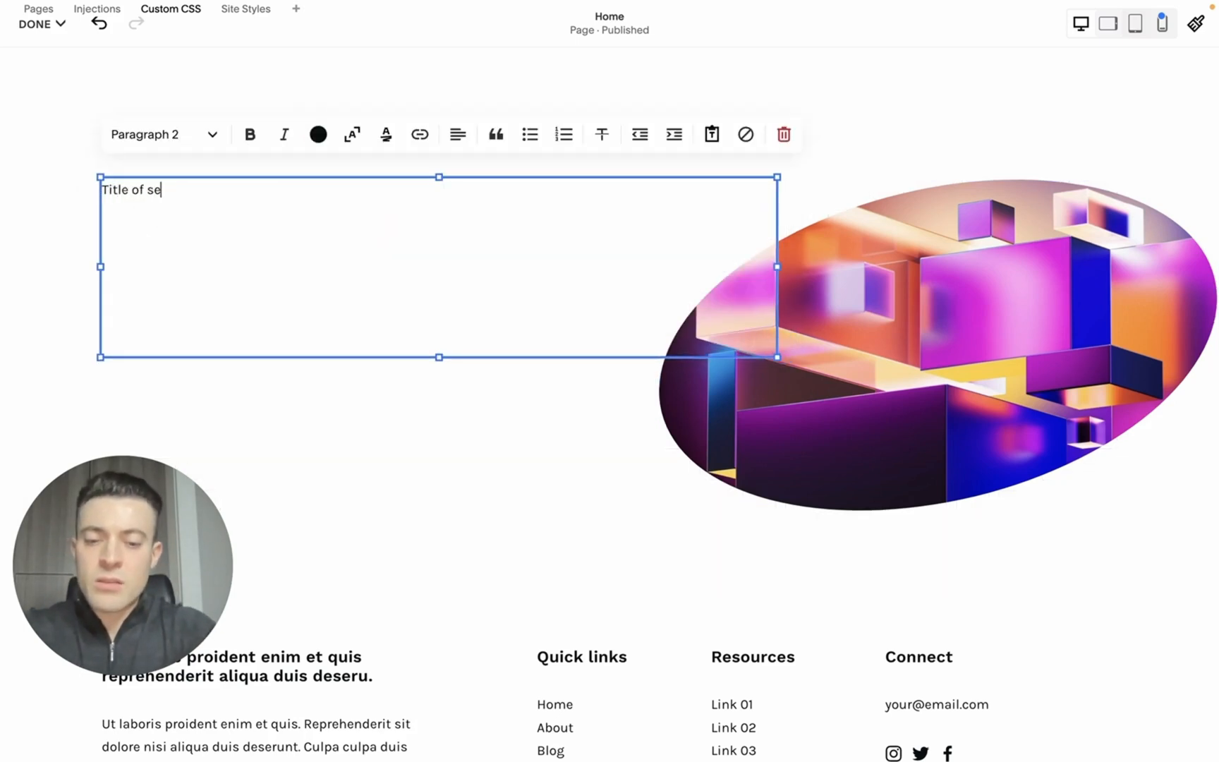
pyautogui.click(164, 134)
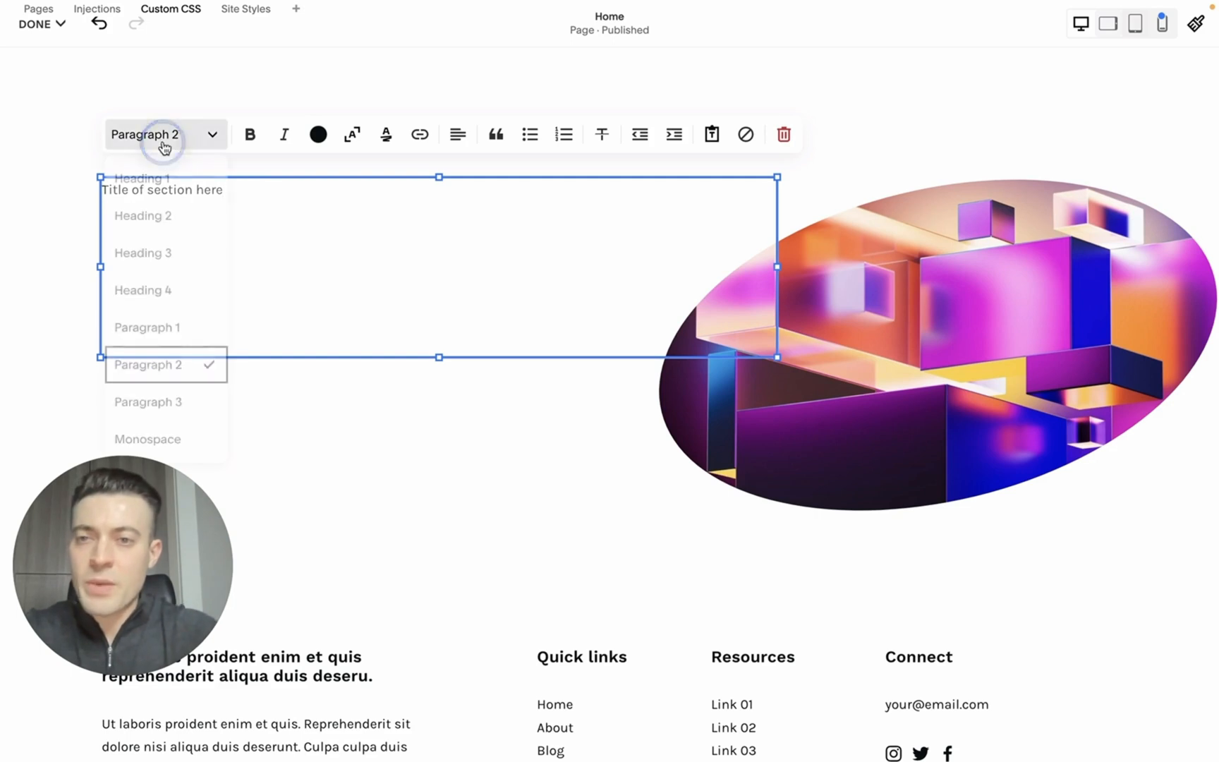
pyautogui.click(142, 177)
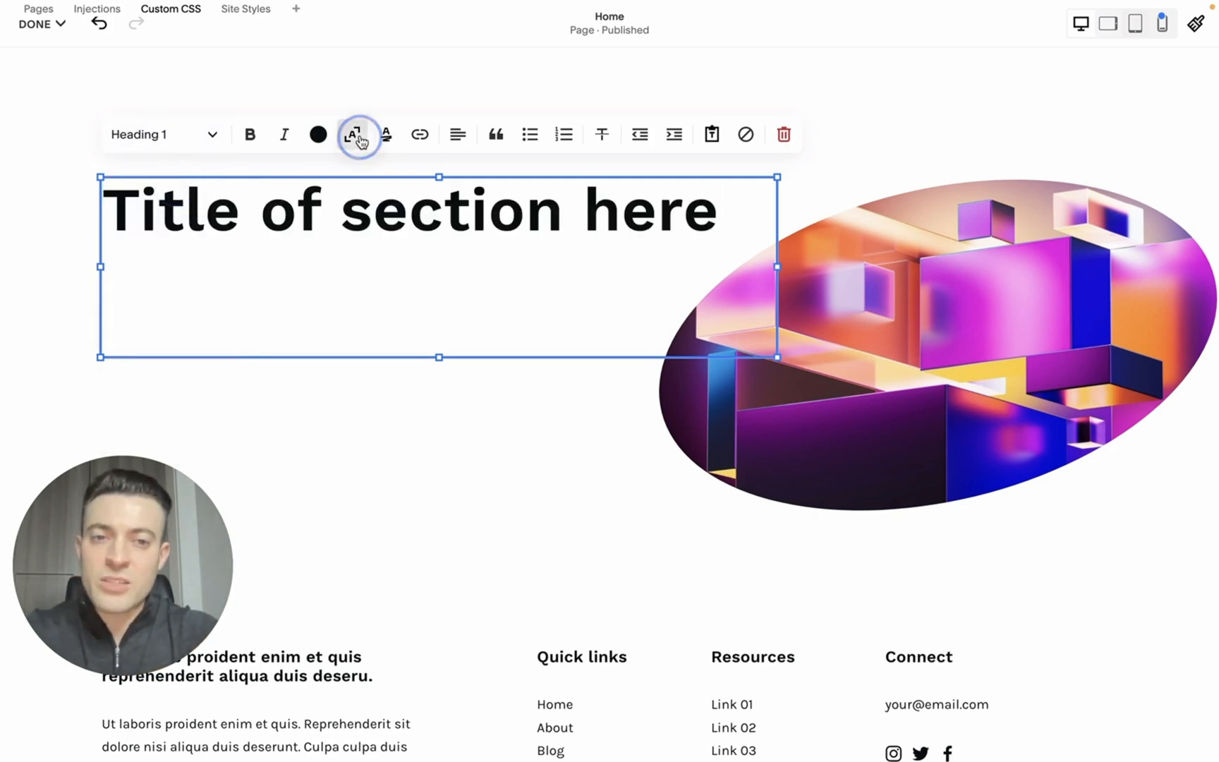
# Step: Auto-fit and enlarge the heading so it overlaps the oval image
pyautogui.click(357, 134)
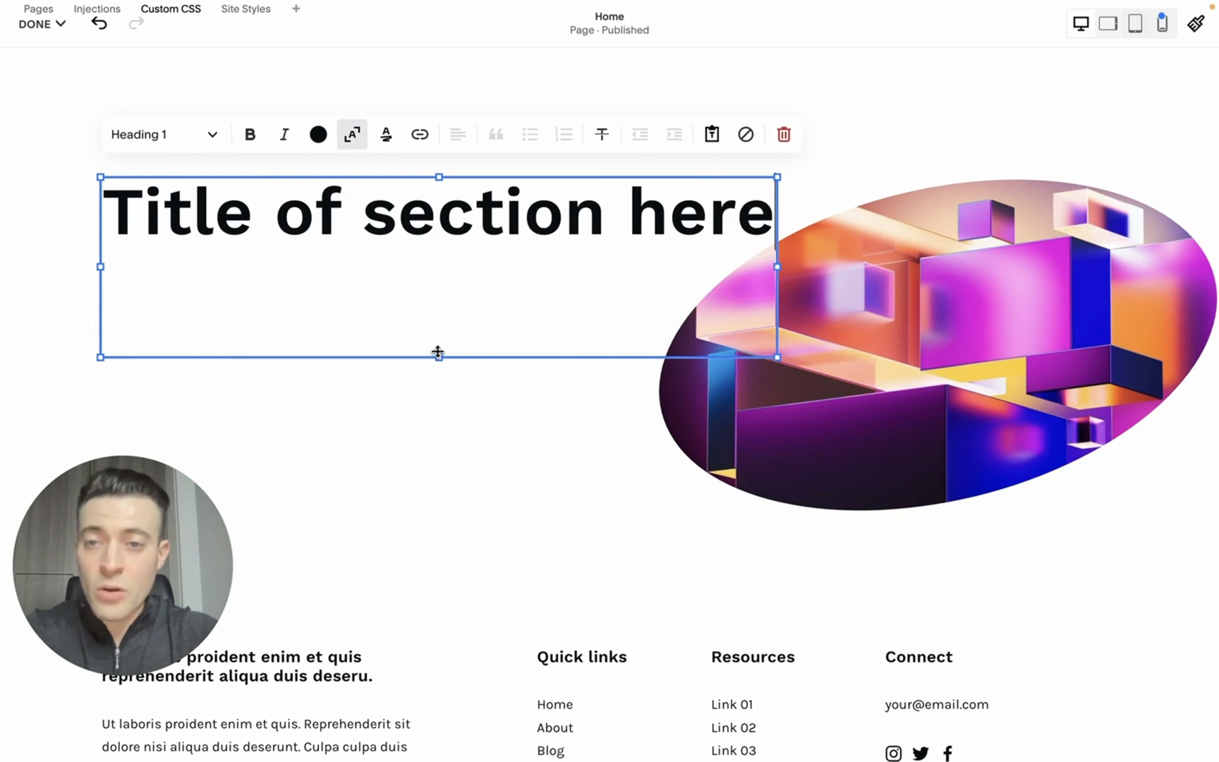
pyautogui.click(439, 313)
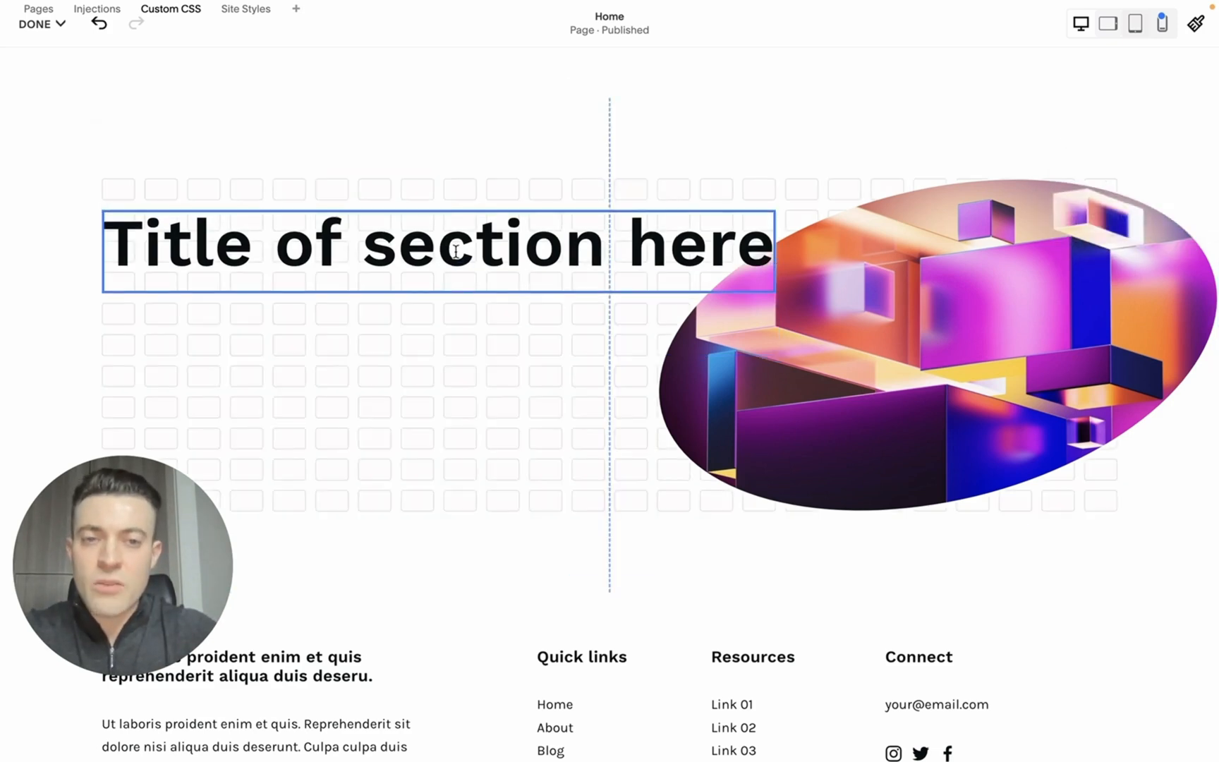
pyautogui.click(439, 245)
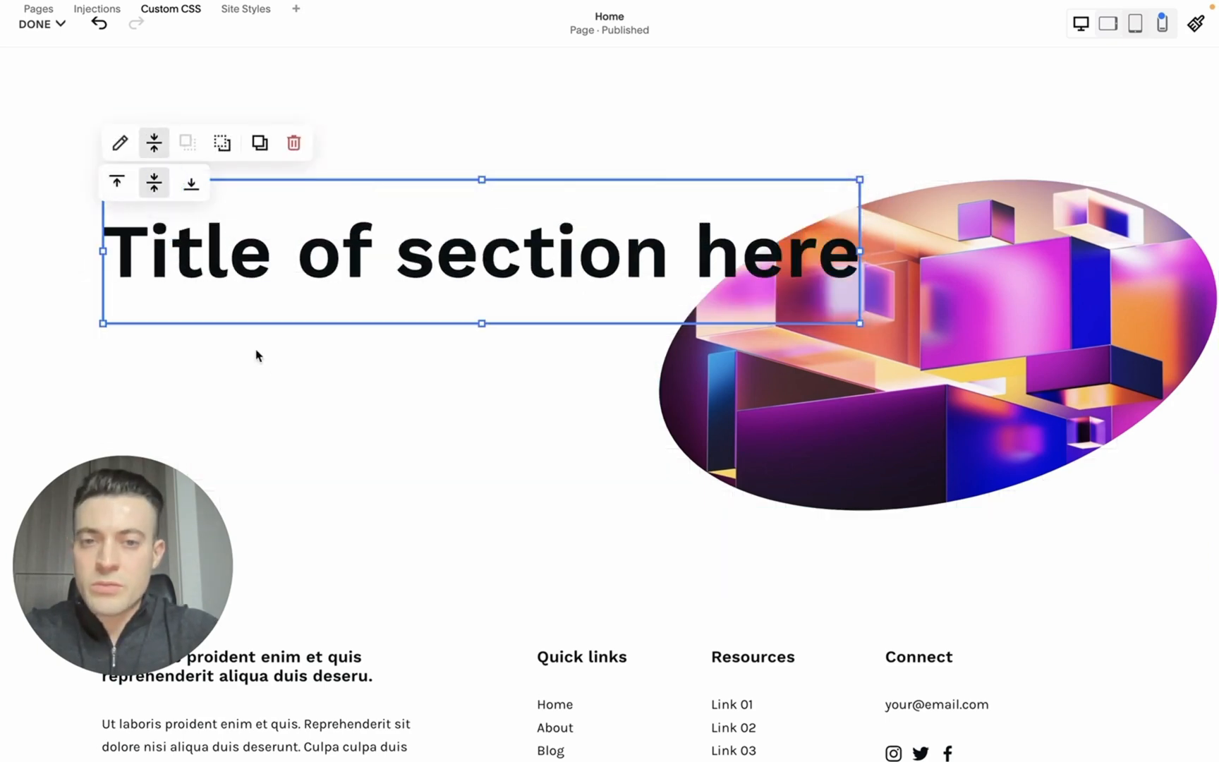
pyautogui.click(926, 405)
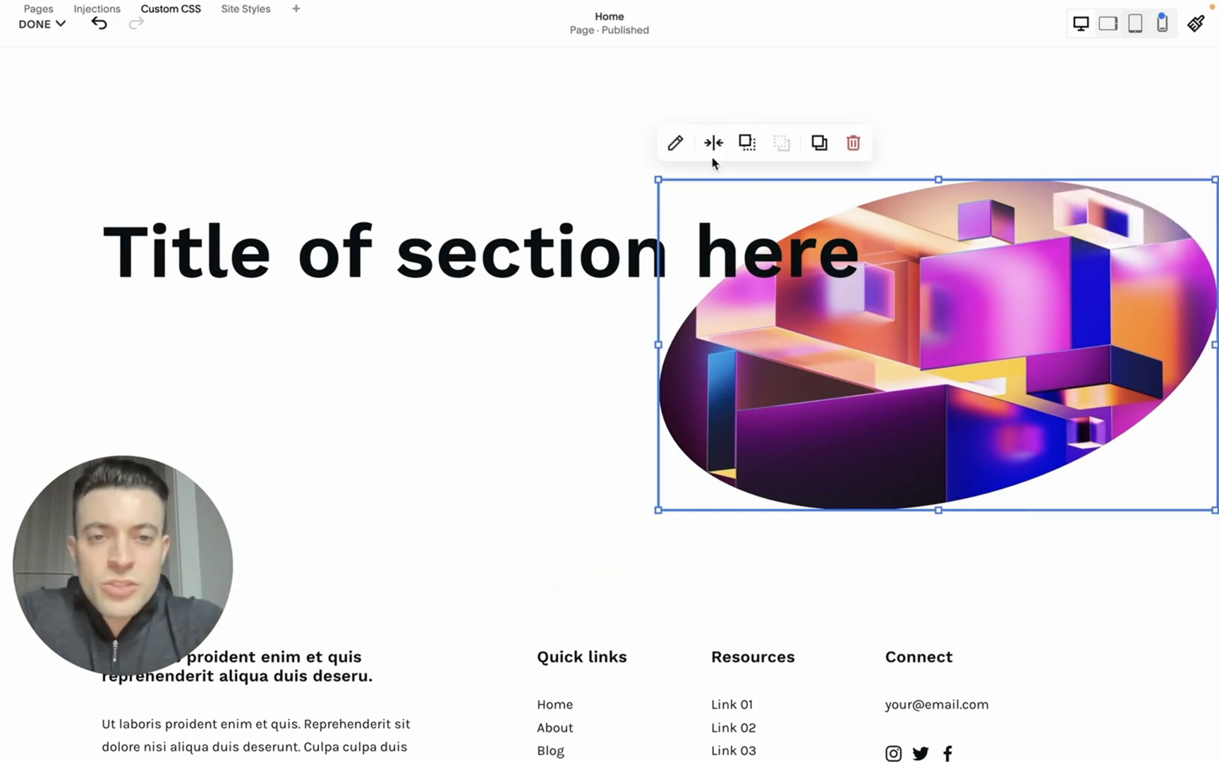
# Step: Change the image's mask to the 2:3 parallelogram shape
pyautogui.click(673, 142)
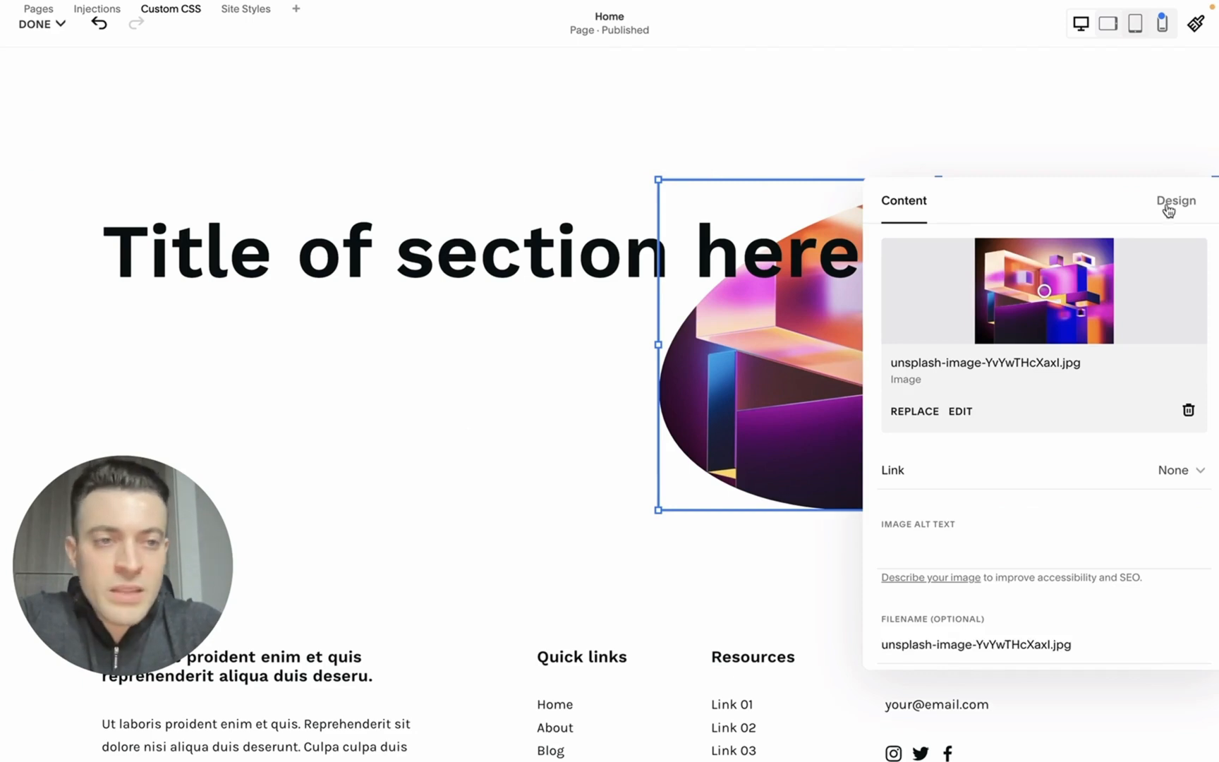
pyautogui.click(1177, 200)
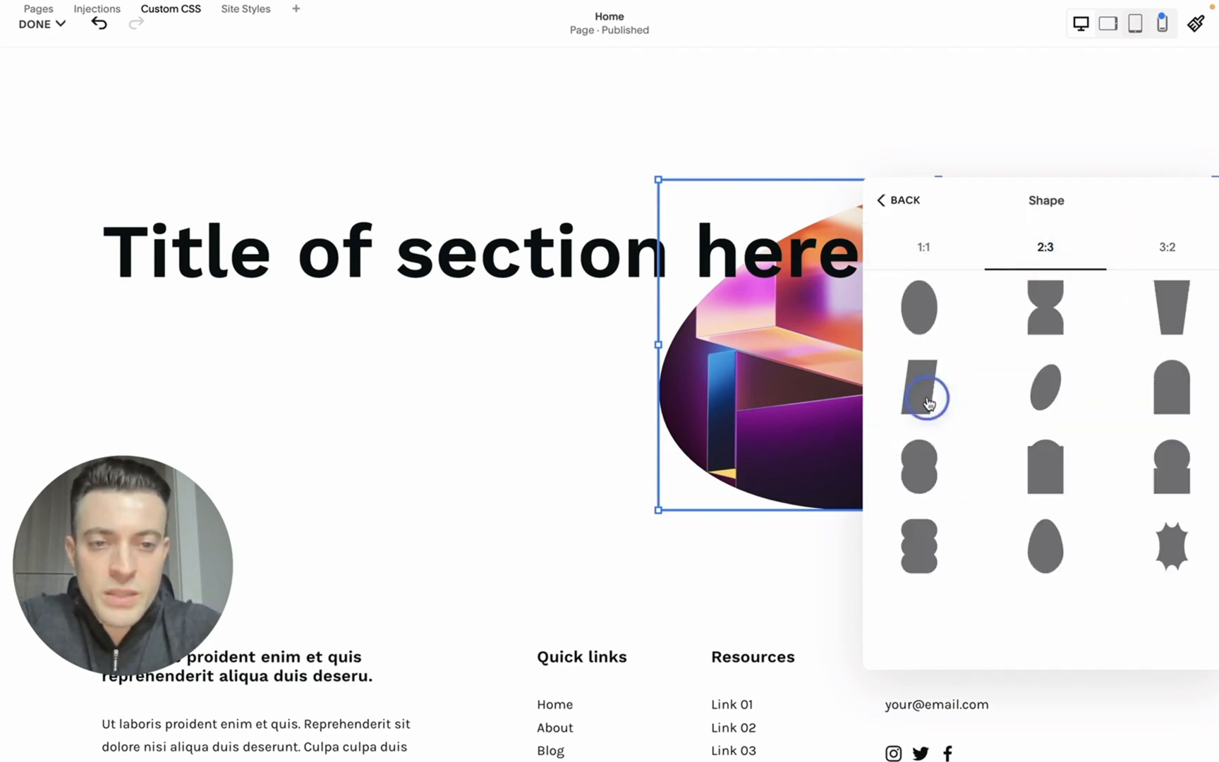
pyautogui.click(920, 397)
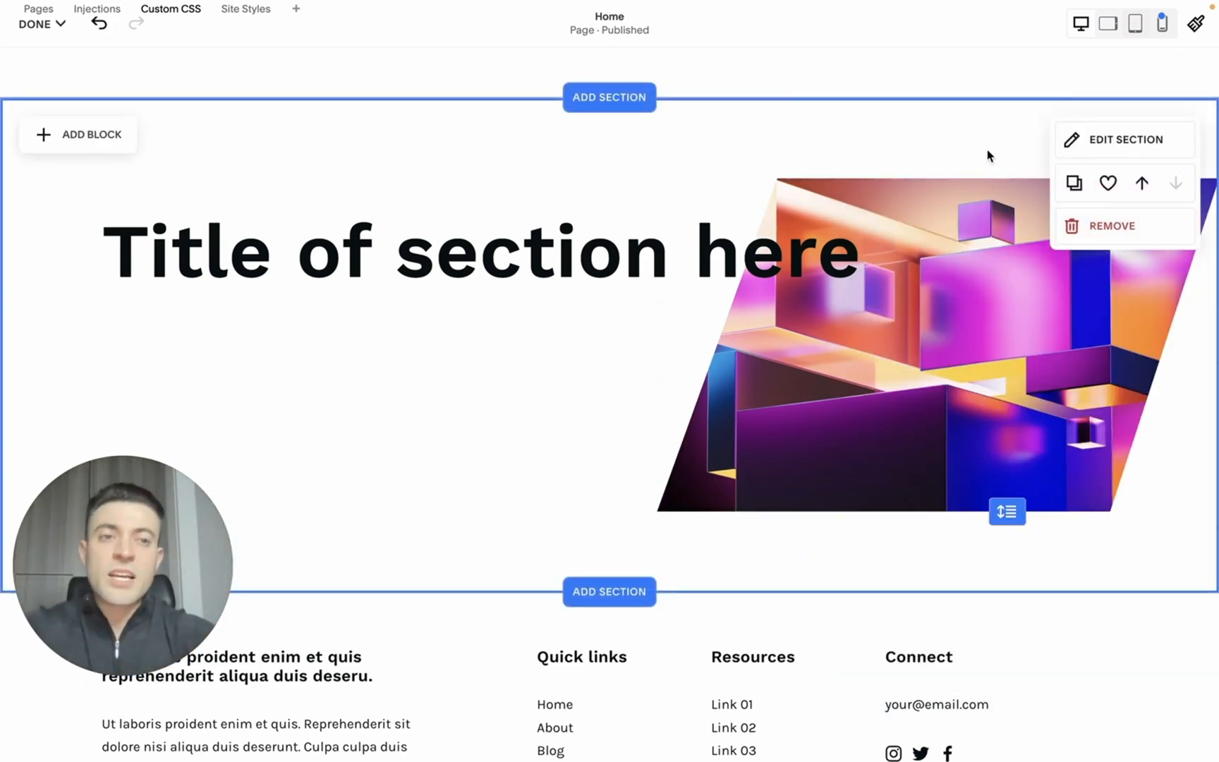
# Step: Turn off Fill Screen for the section and finish editing the page
pyautogui.click(1124, 139)
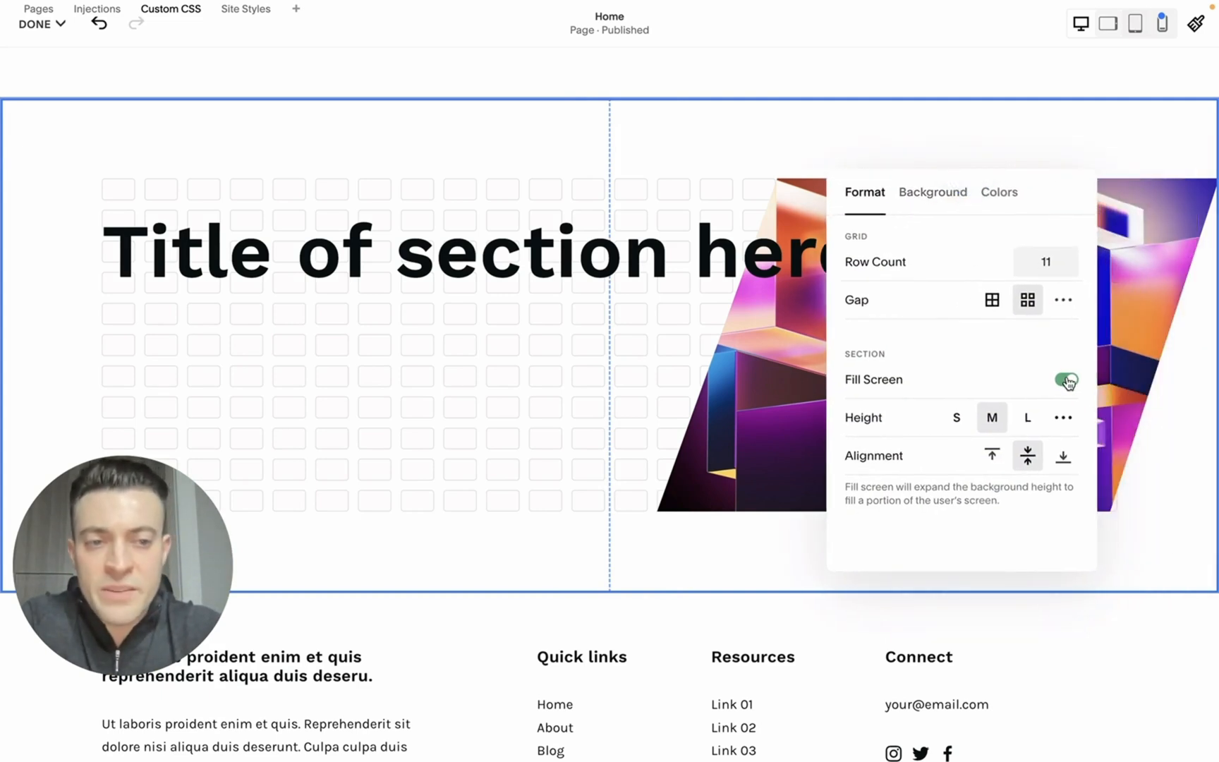
pyautogui.click(1066, 380)
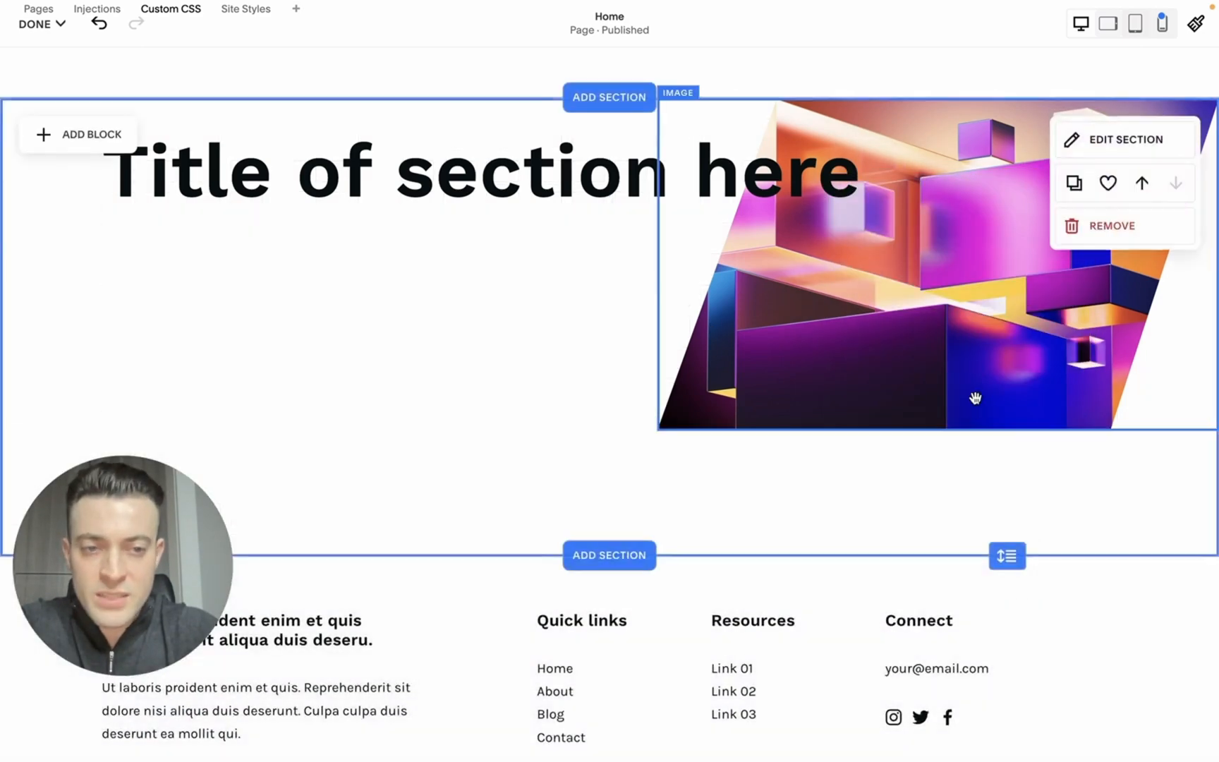
pyautogui.click(480, 172)
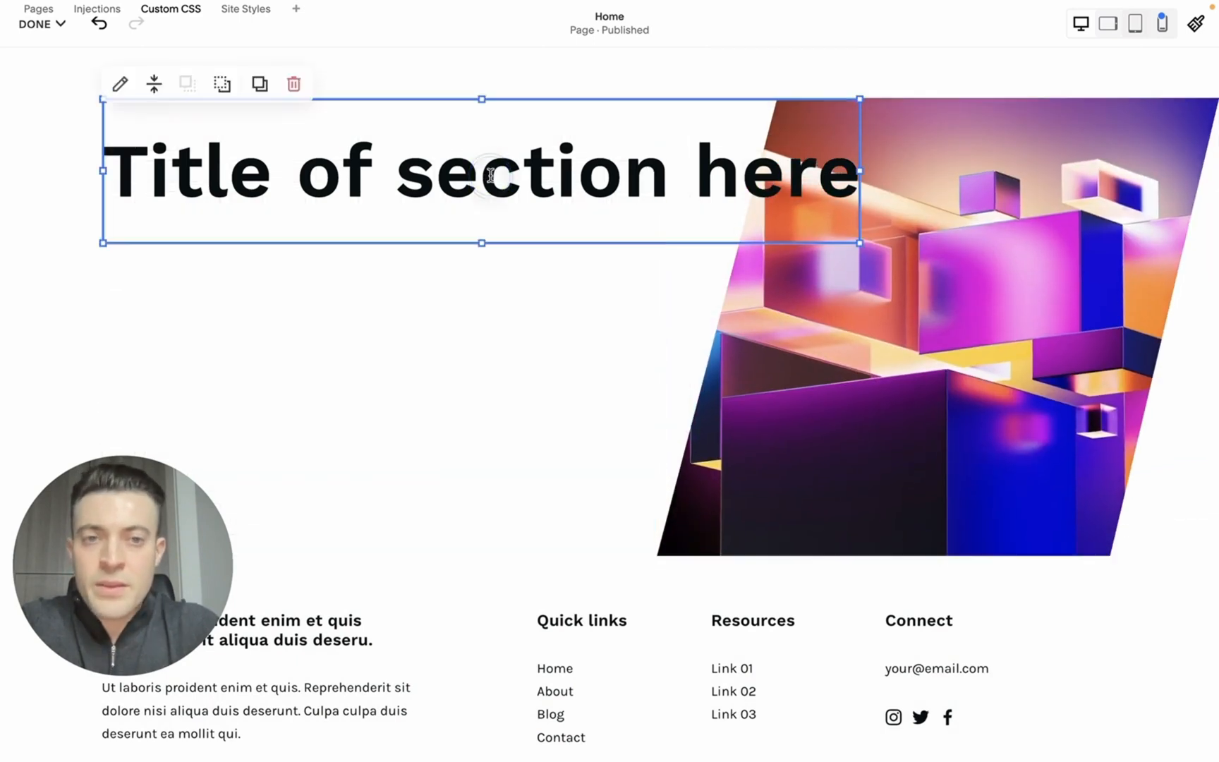
pyautogui.click(488, 135)
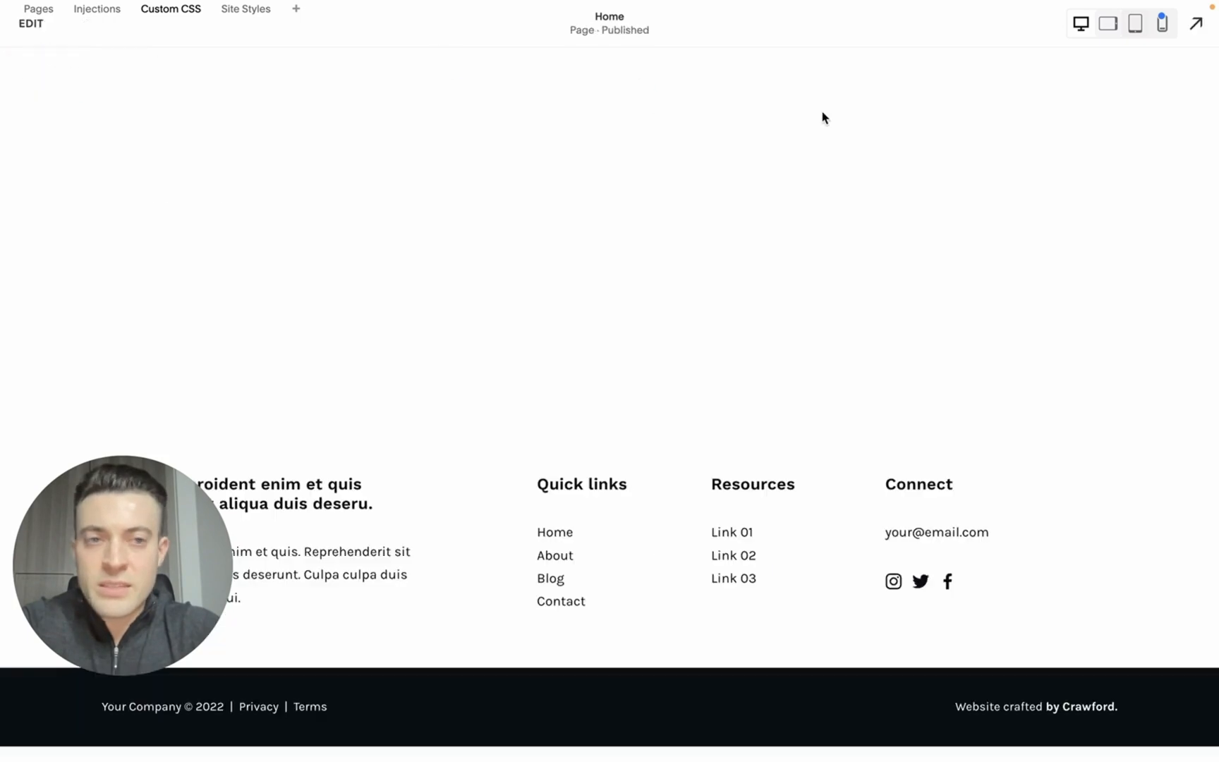
# Step: Preview the finished page full screen
pyautogui.click(171, 9)
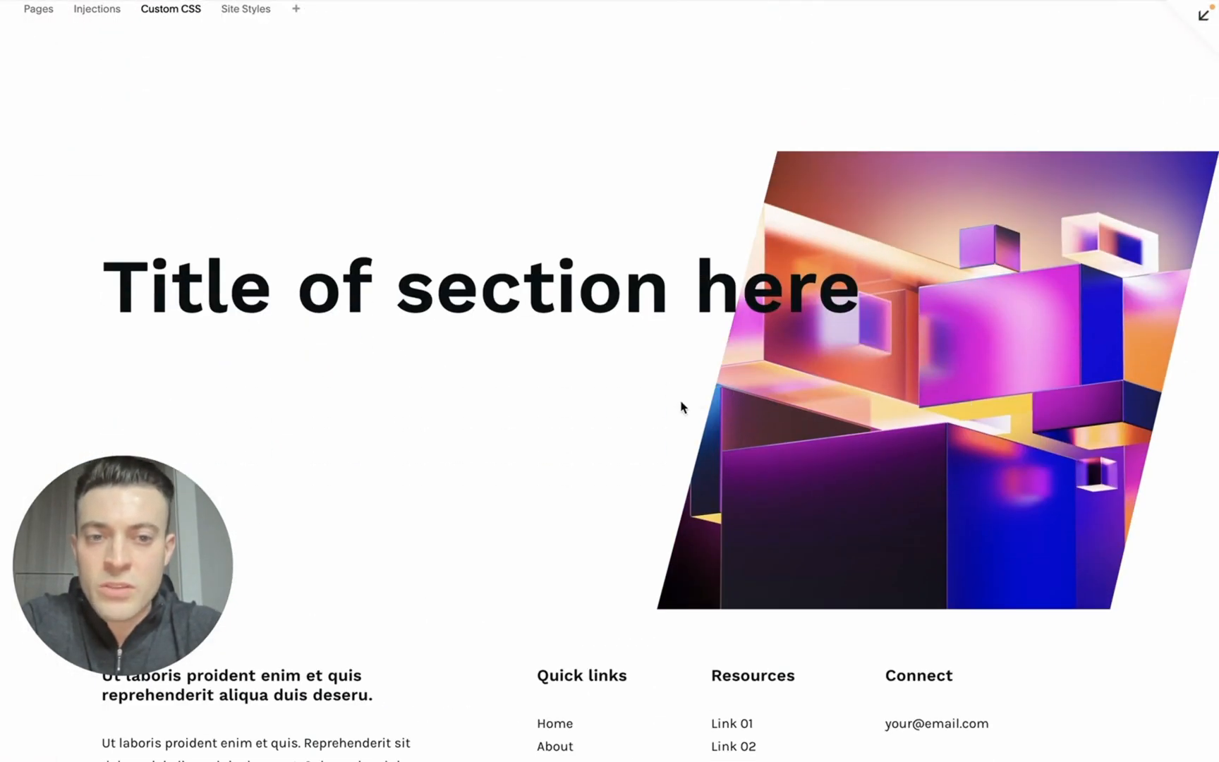
pyautogui.moveTo(731, 352)
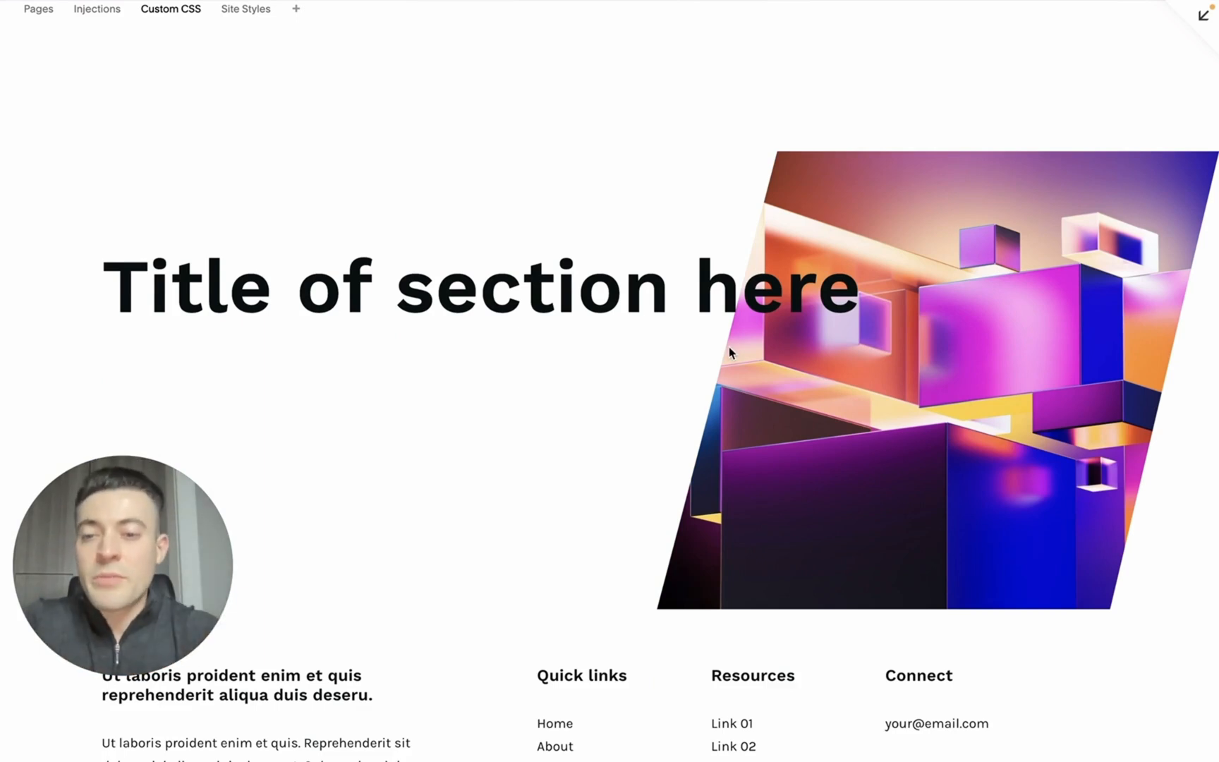
pyautogui.moveTo(1122, 379)
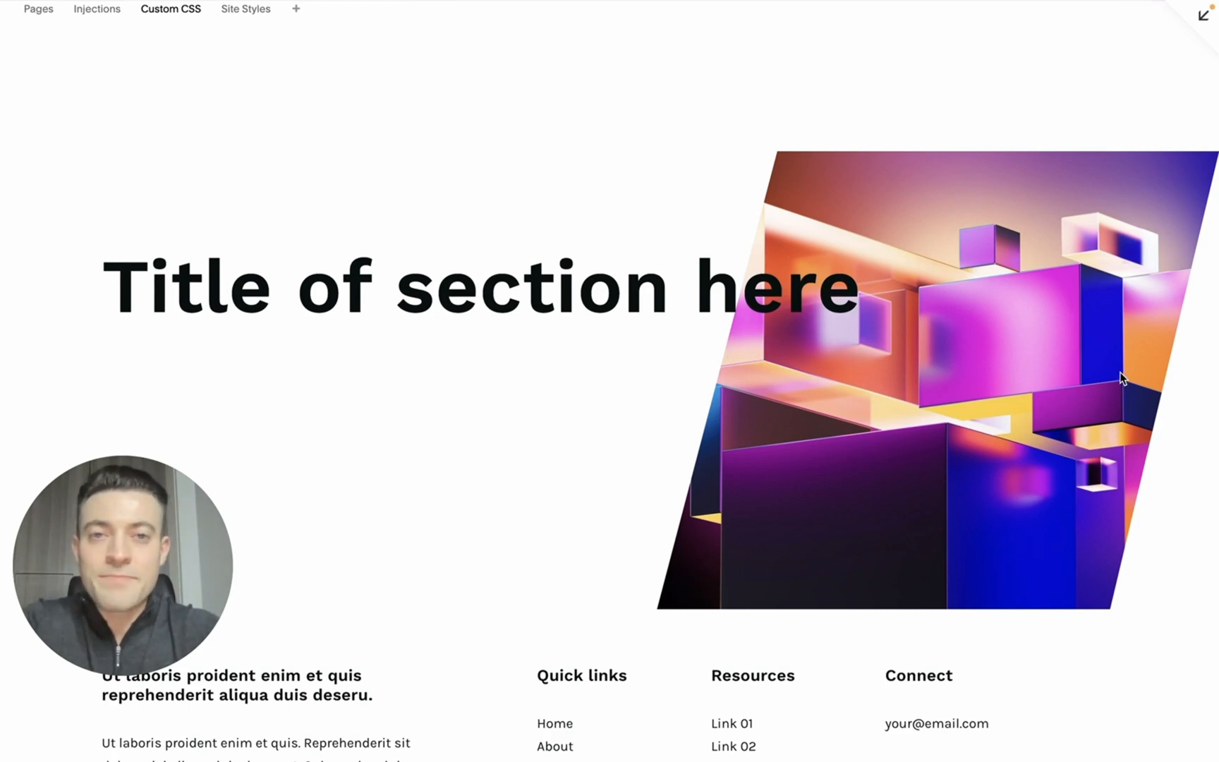